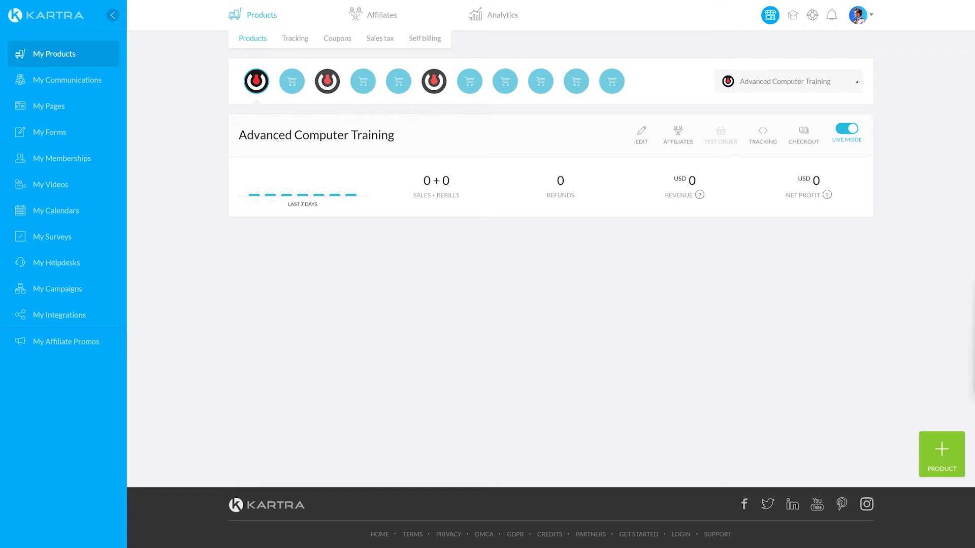
pyautogui.moveTo(937, 430)
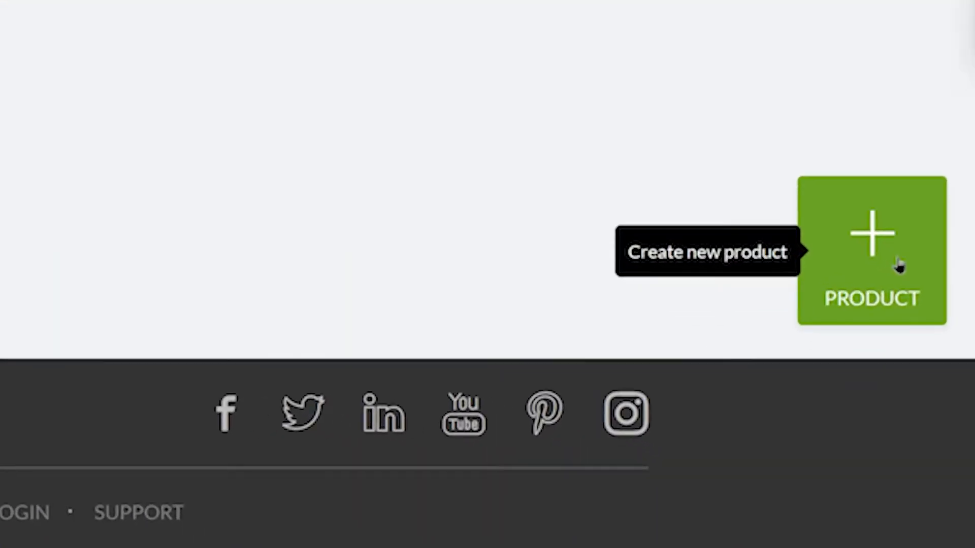
# Step: Create a new main product with internal name 'eBook #1' and continue to setup
pyautogui.click(872, 249)
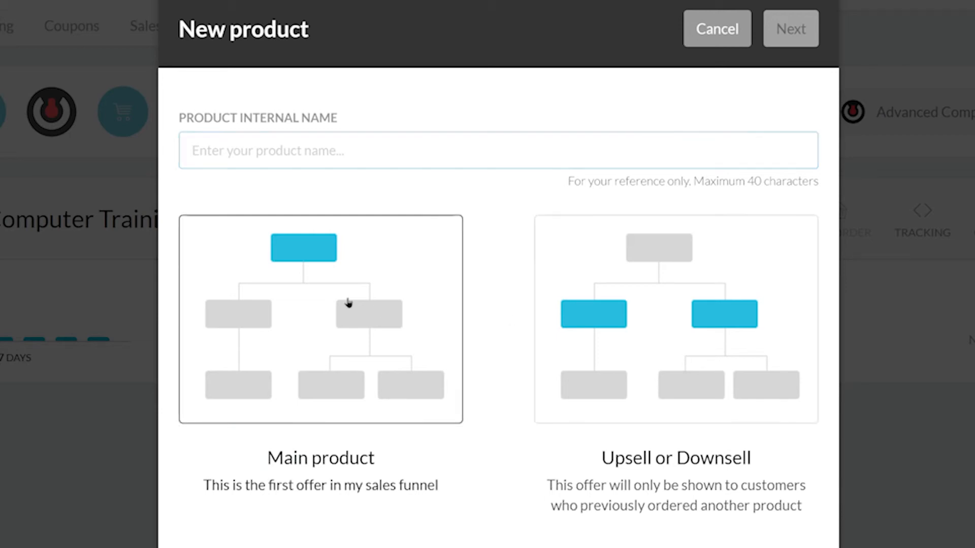
pyautogui.write('eBook')
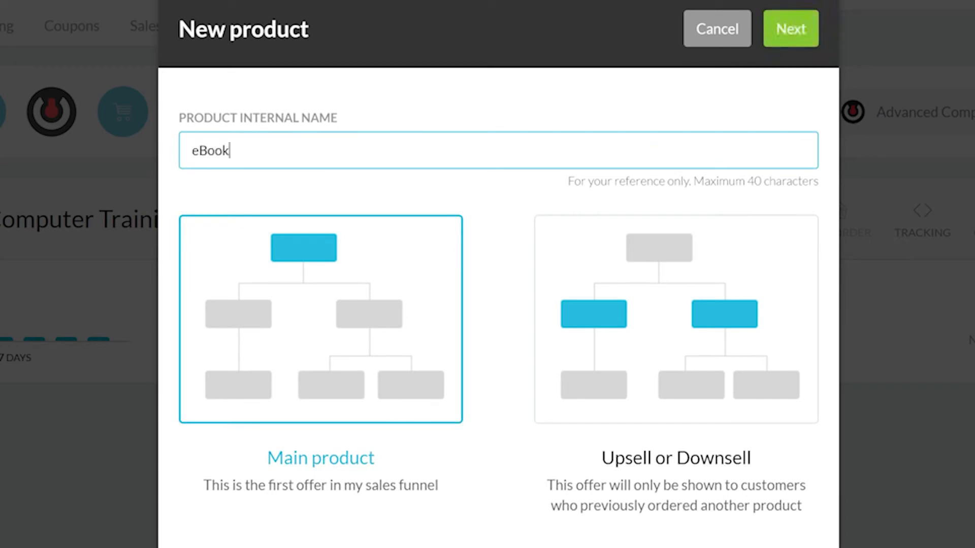
pyautogui.write('#1')
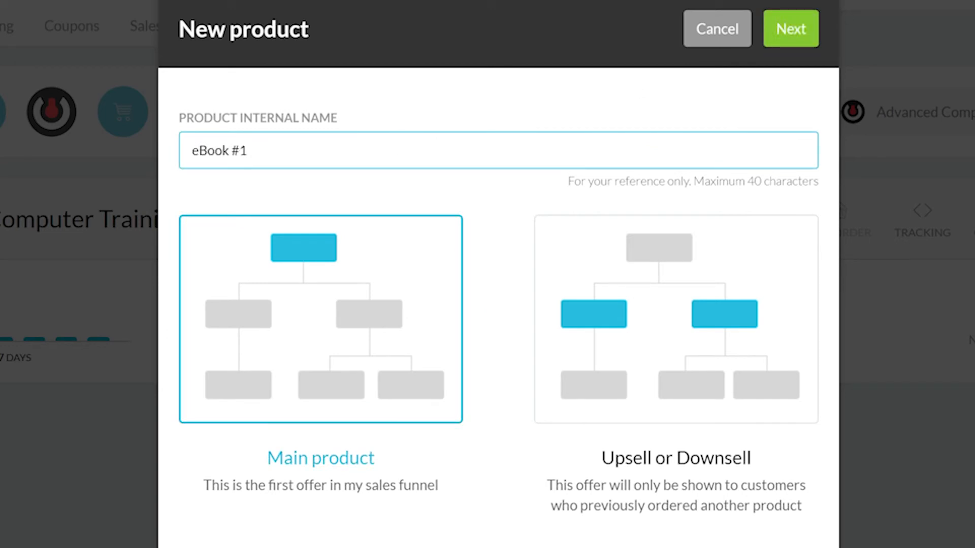
pyautogui.click(790, 28)
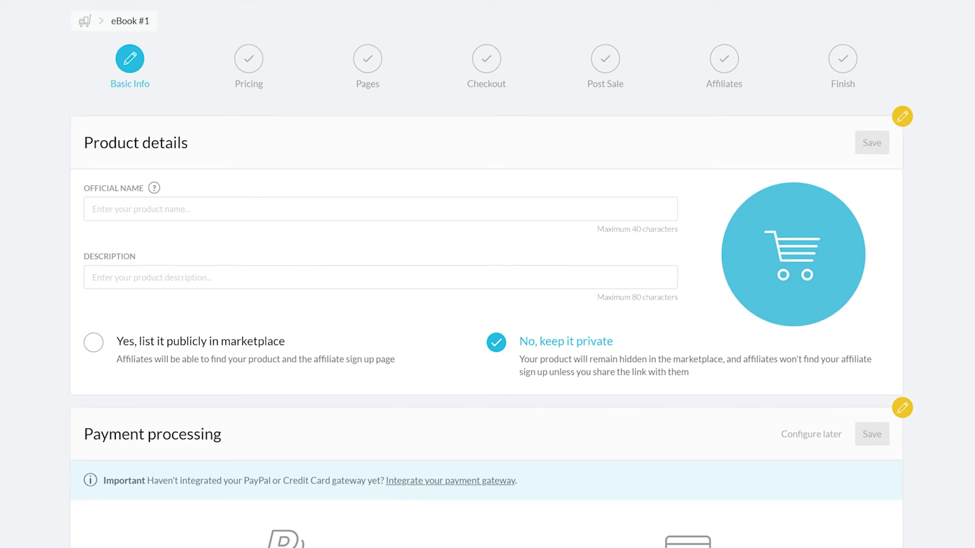
pyautogui.moveTo(517, 88)
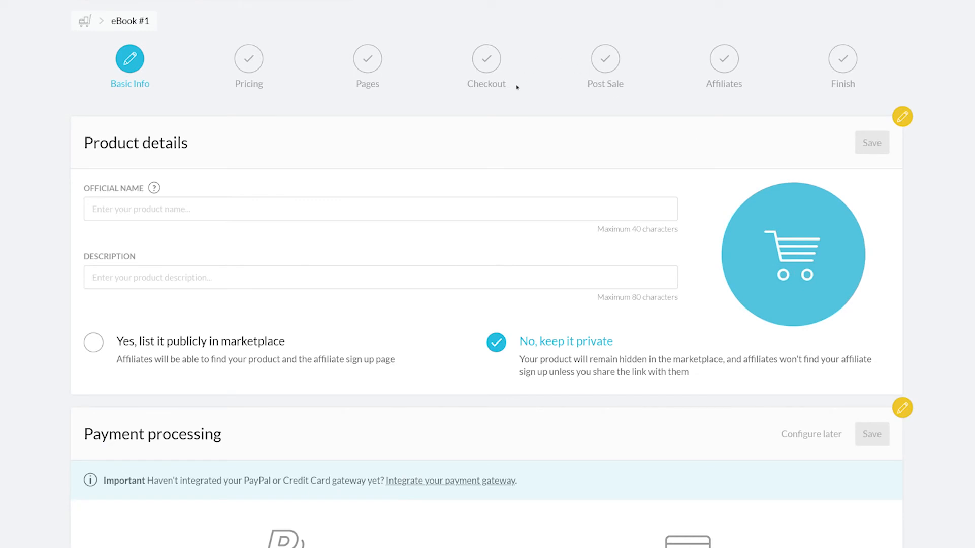
# Step: Enter '10 Ways to boost your performance' as the official name and description
pyautogui.click(380, 209)
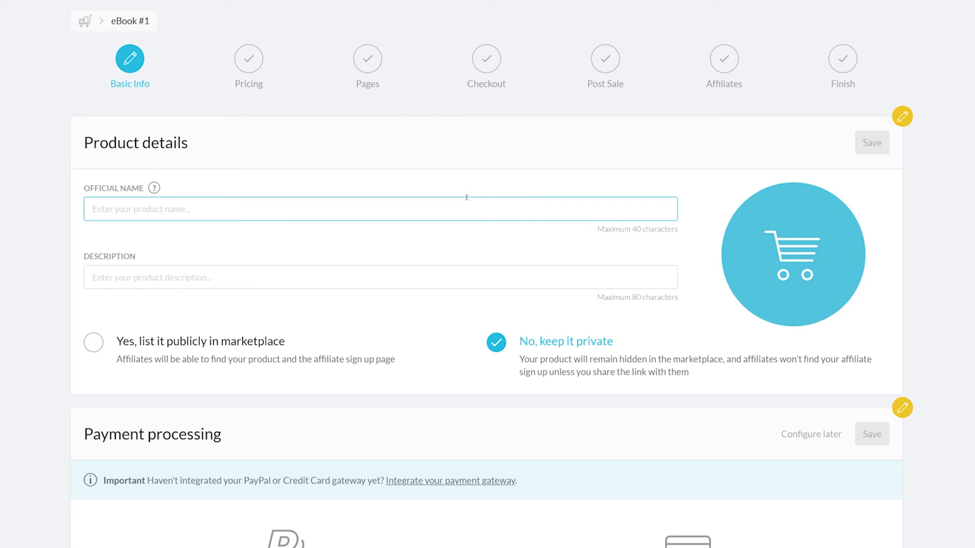
pyautogui.write('10 Ways to')
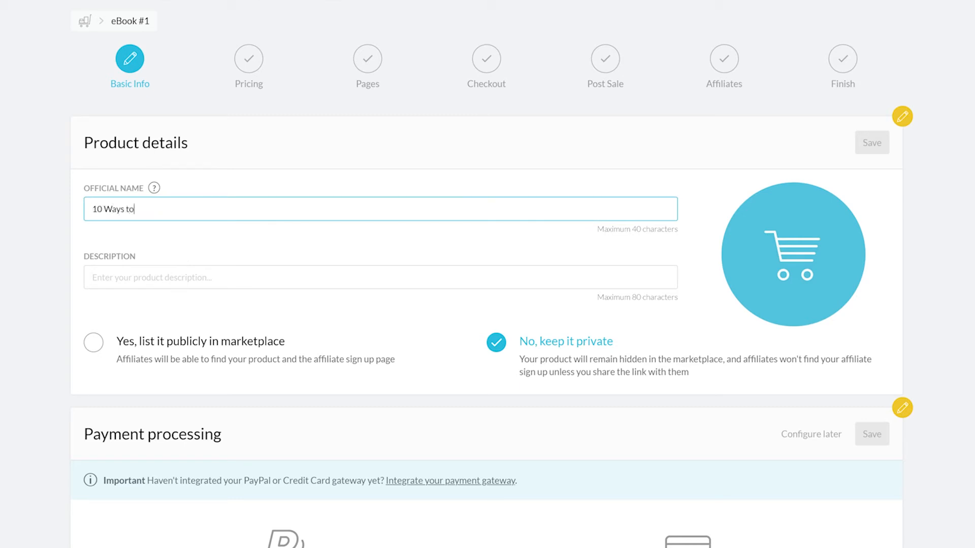
pyautogui.write('boost your p')
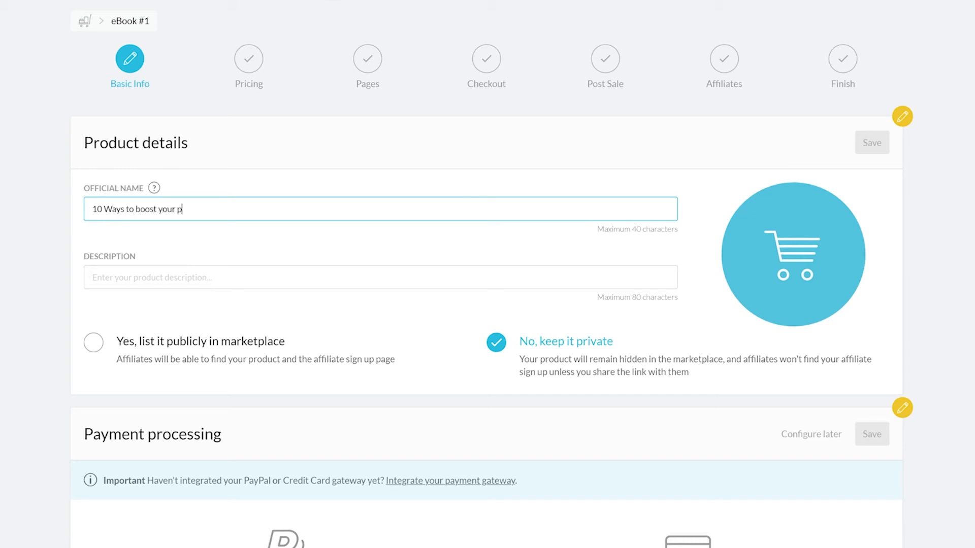
pyautogui.write('erformance')
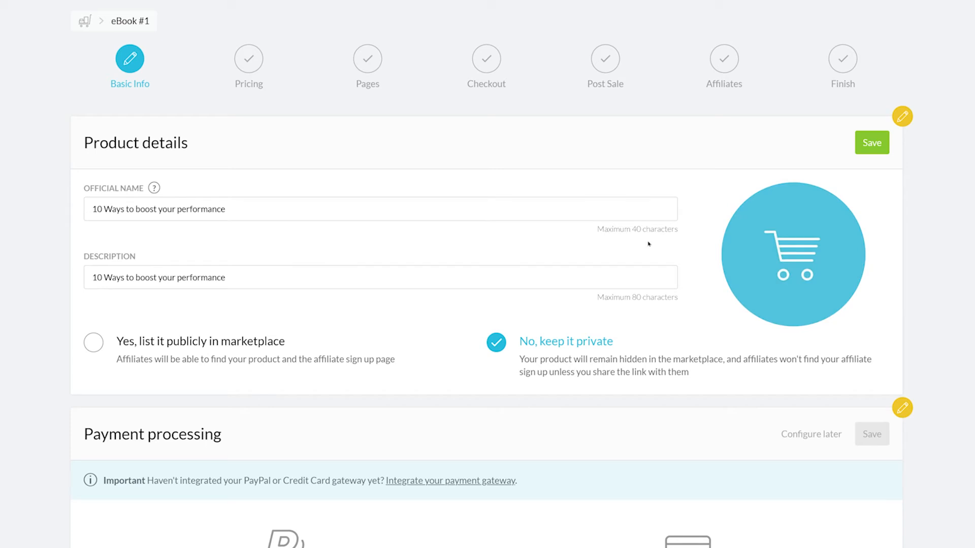
pyautogui.scroll(-3)
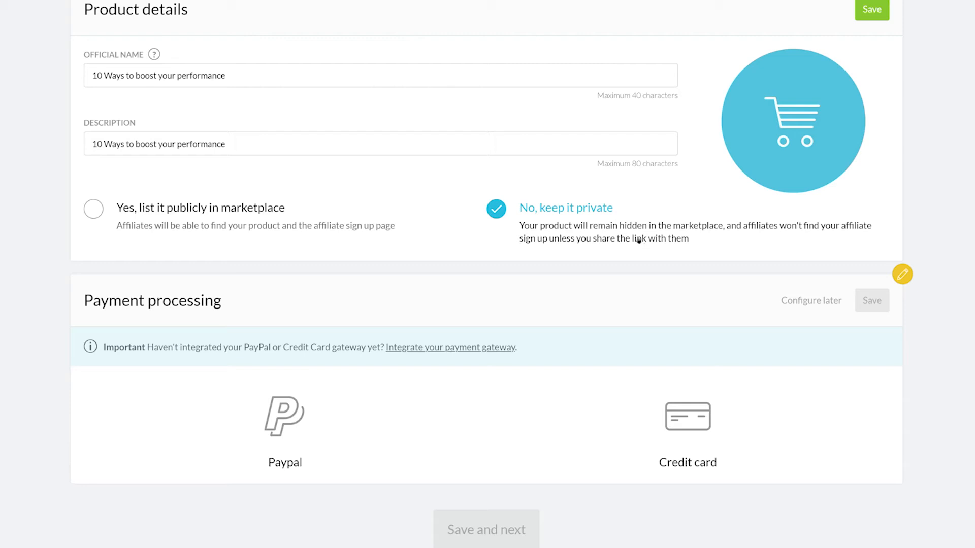
pyautogui.moveTo(639, 239)
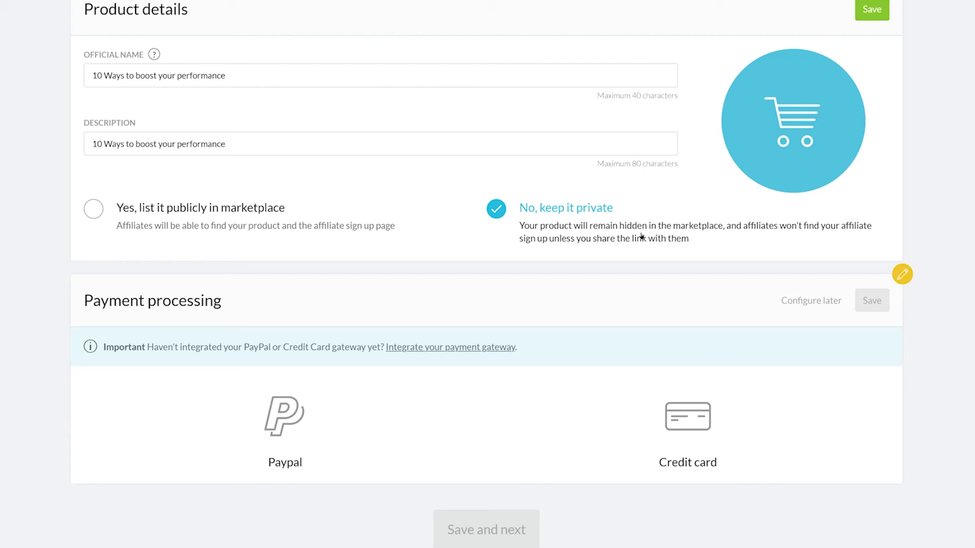
# Step: Save the product details, choose credit card payment processing and continue to Pricing
pyautogui.click(872, 10)
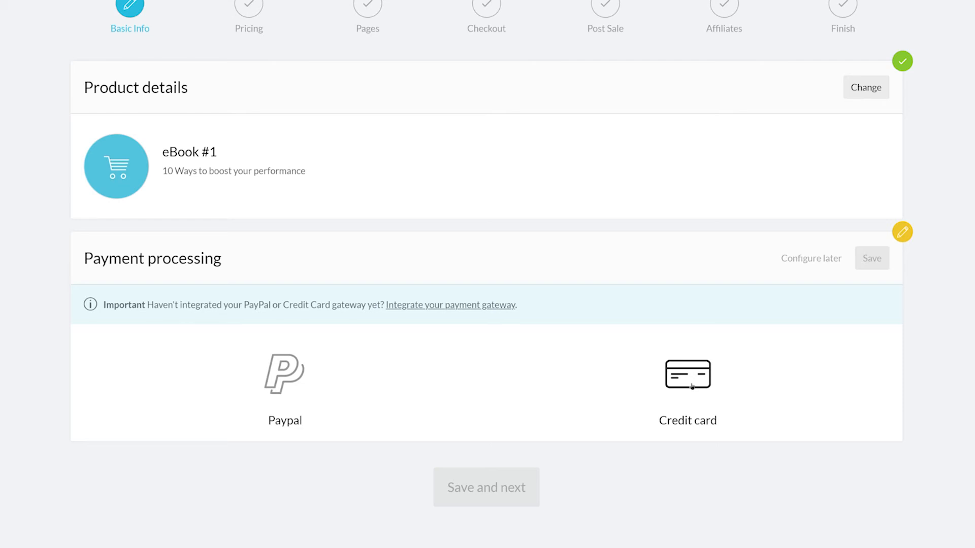
pyautogui.click(688, 375)
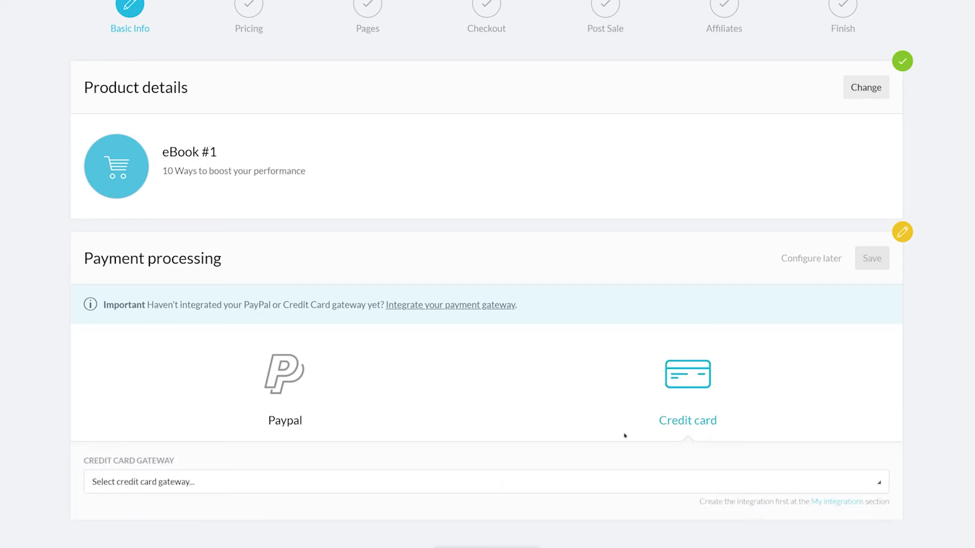
pyautogui.click(871, 257)
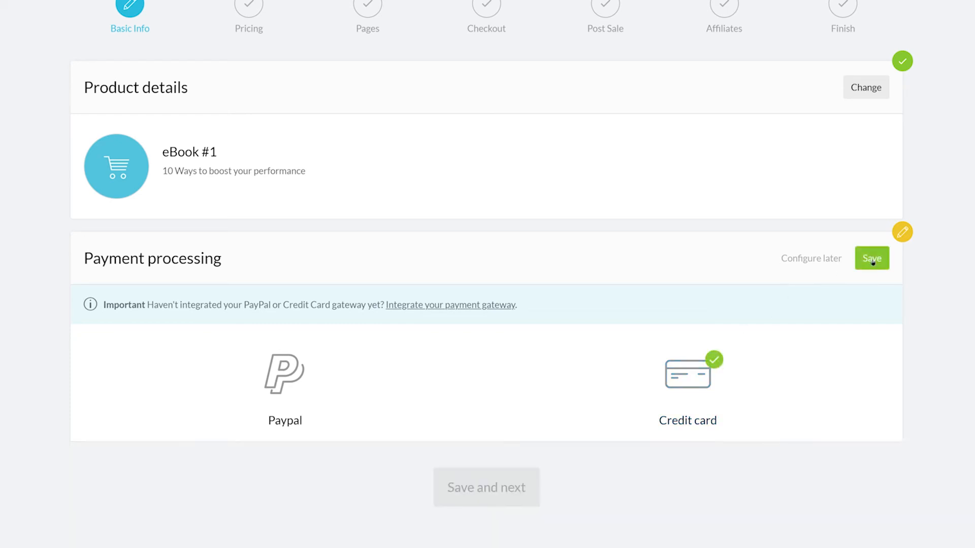
pyautogui.click(871, 258)
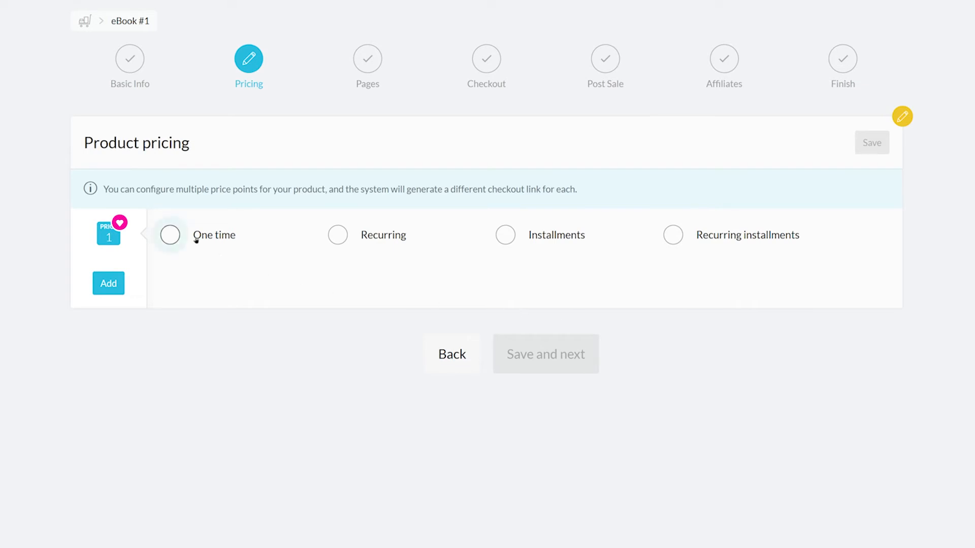
# Step: Try one-time, installments and recurring installments, then settle on recurring billing
pyautogui.click(169, 235)
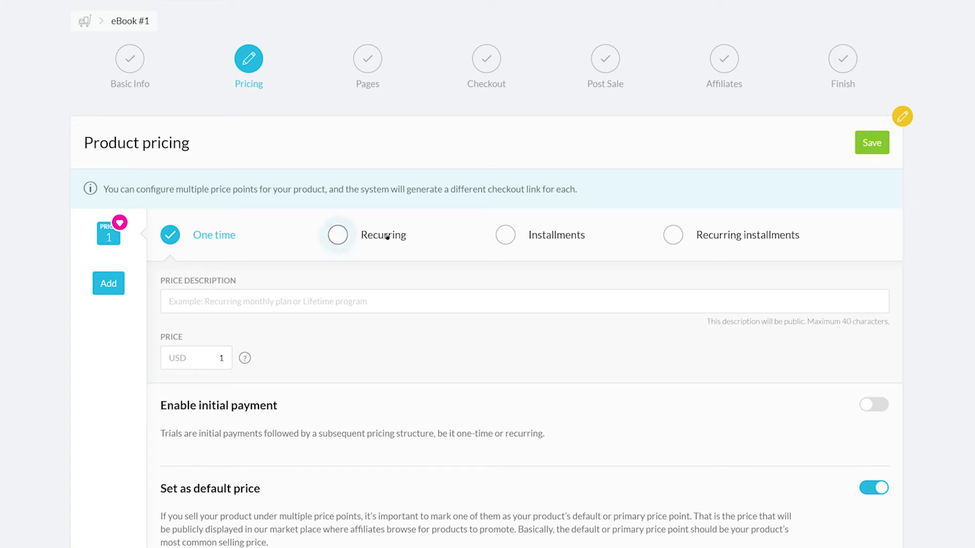
pyautogui.click(338, 235)
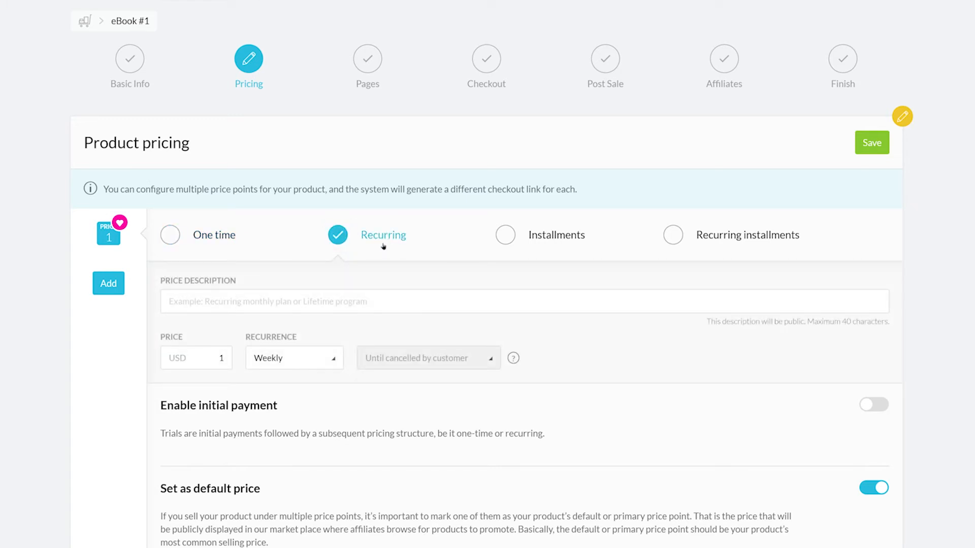
pyautogui.click(505, 235)
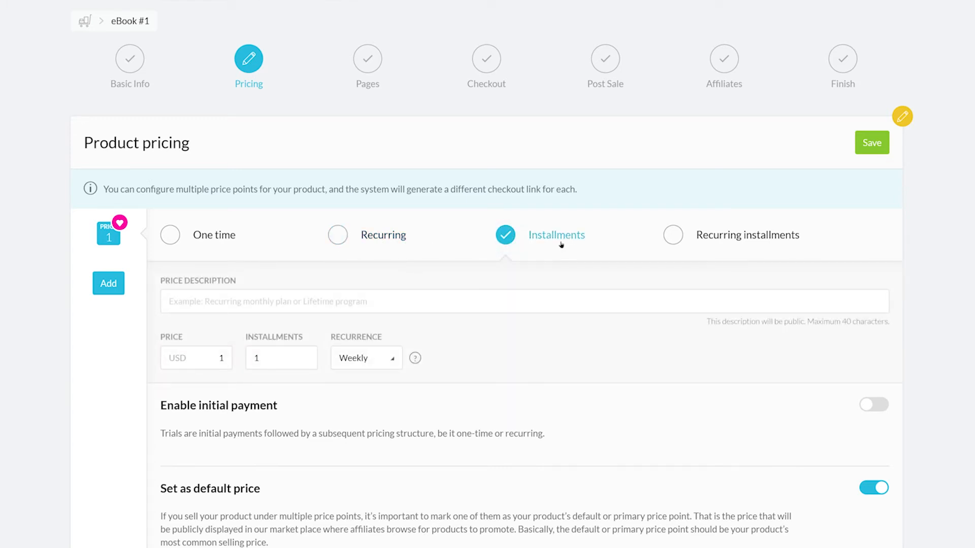
pyautogui.click(673, 234)
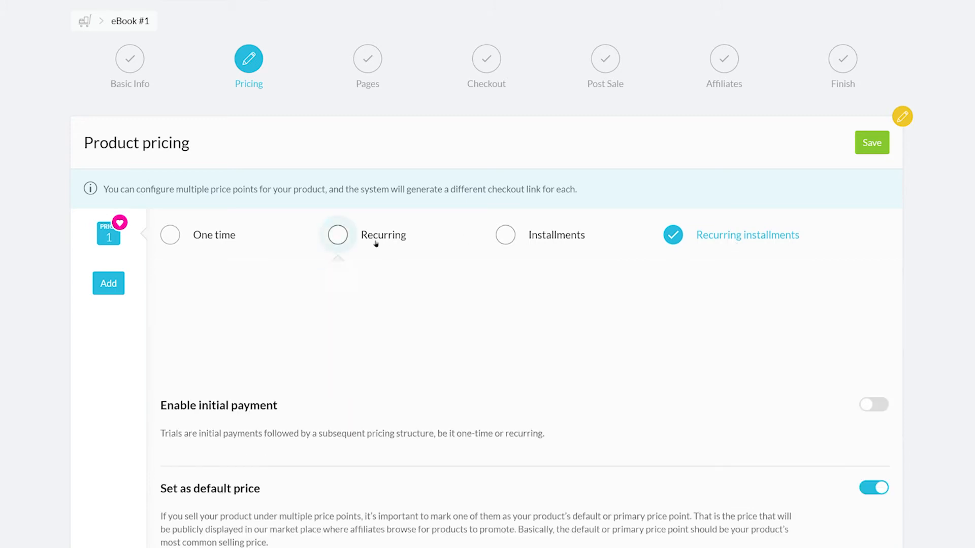
pyautogui.click(337, 235)
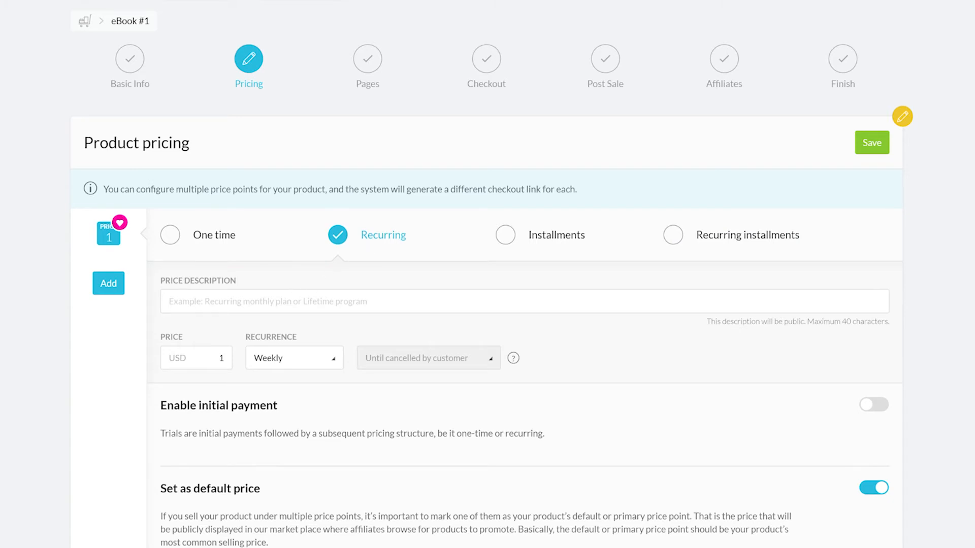
pyautogui.moveTo(289, 308)
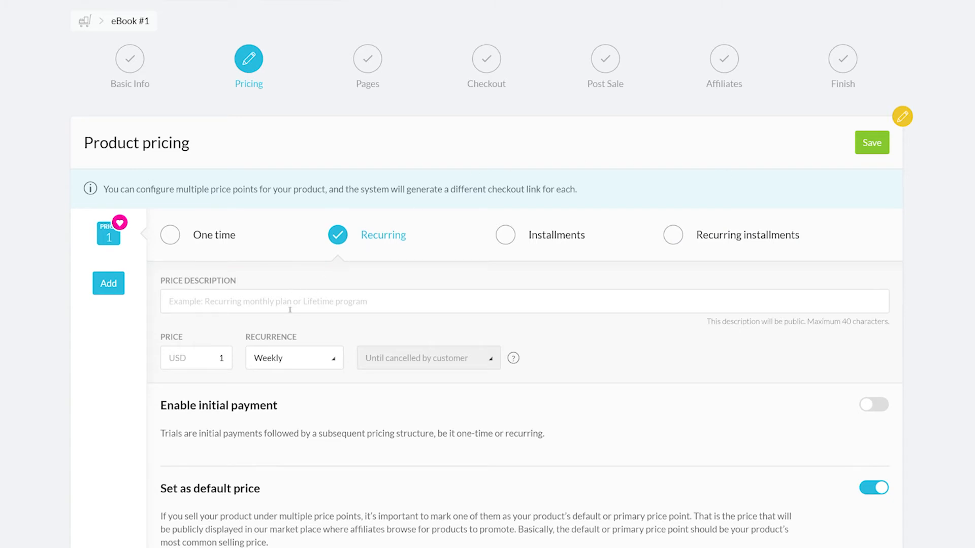
# Step: Set a $5 monthly price with a USD 2.5 initial payment for 1 month
pyautogui.write('$5 Per month')
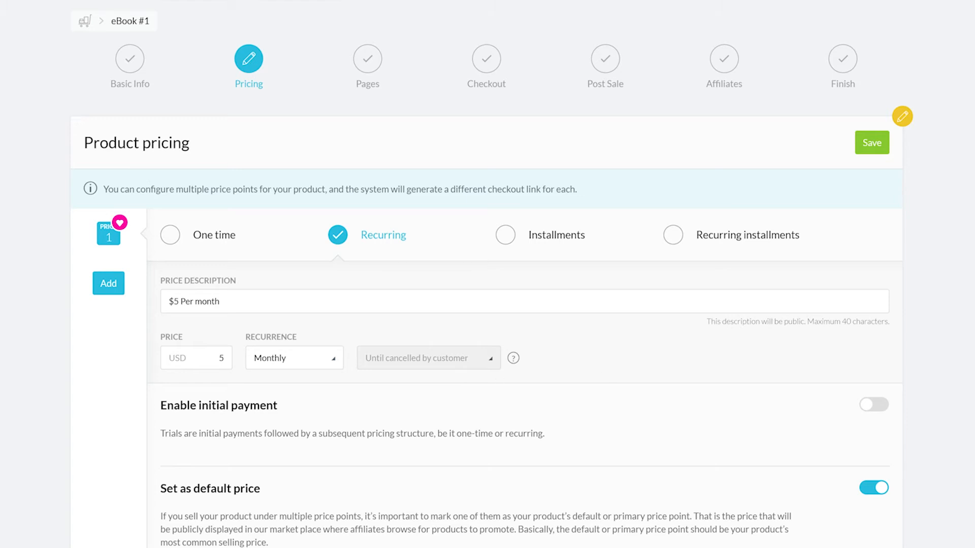
pyautogui.scroll(-3)
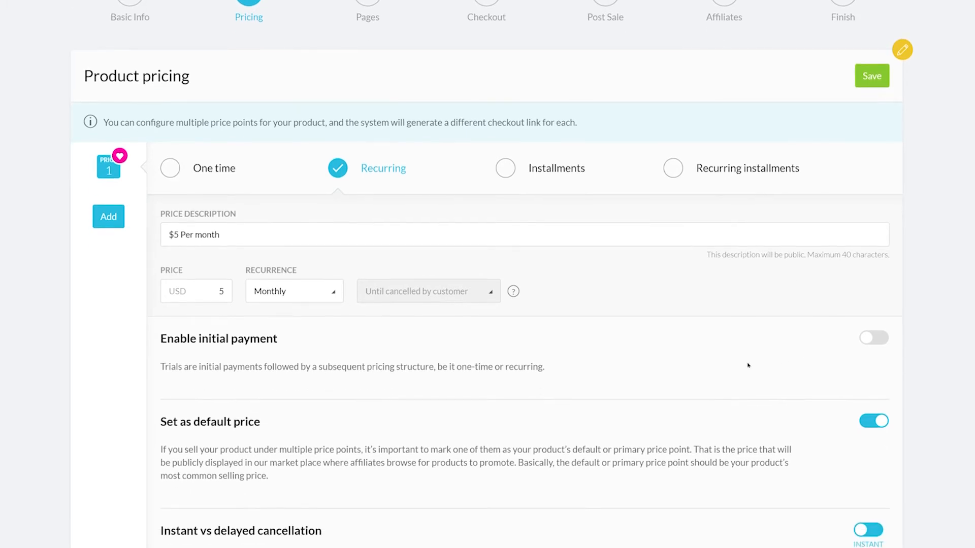
pyautogui.click(874, 337)
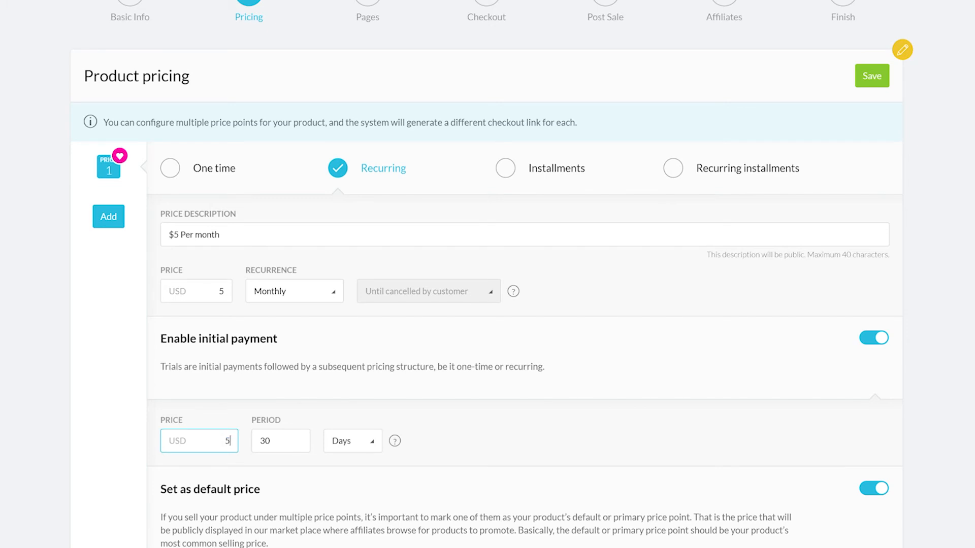
pyautogui.write('2.5')
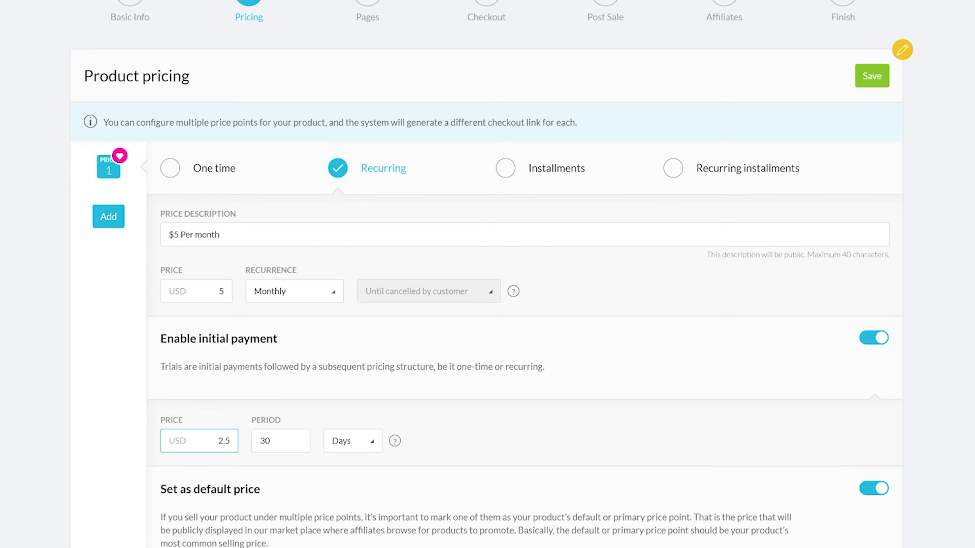
pyautogui.click(352, 441)
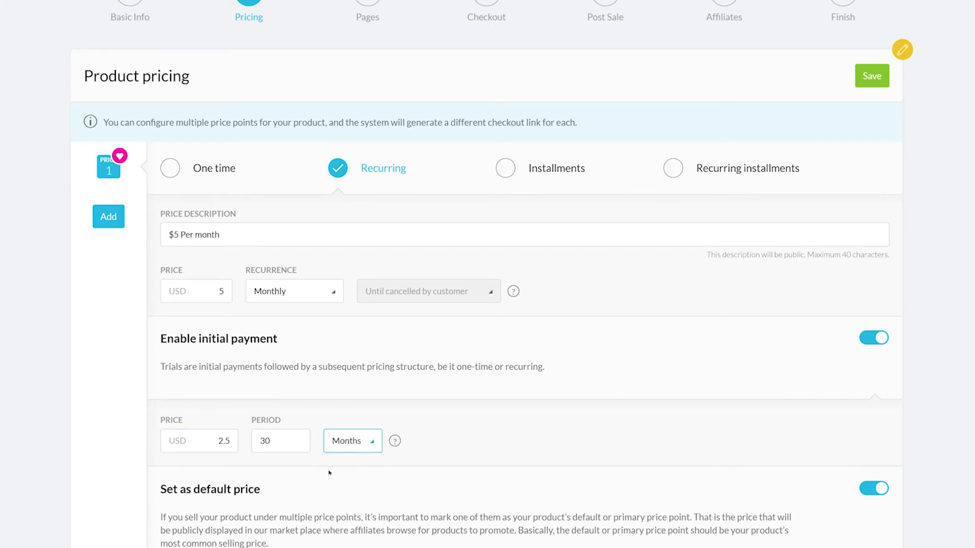
pyautogui.write('1')
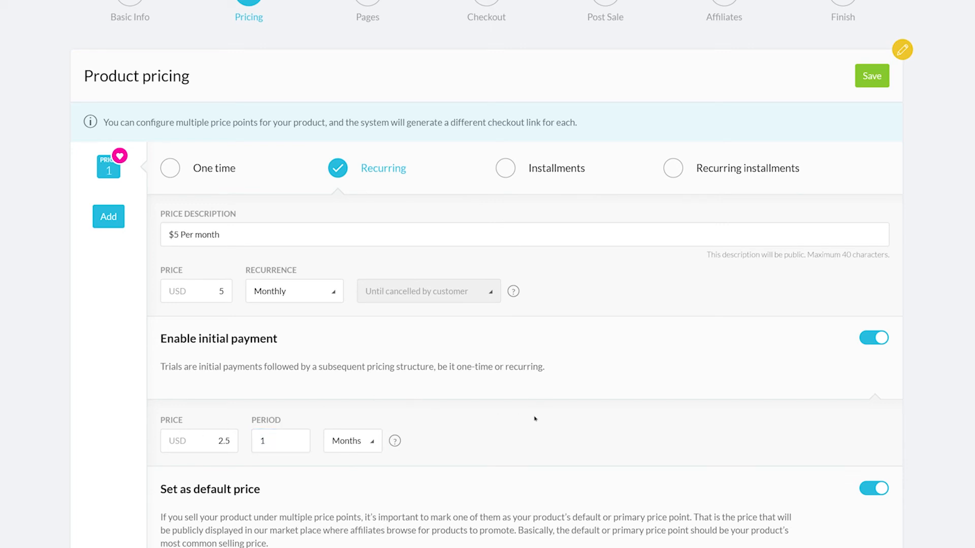
# Step: Scroll down and toggle the default price setting for this price point
pyautogui.scroll(-3)
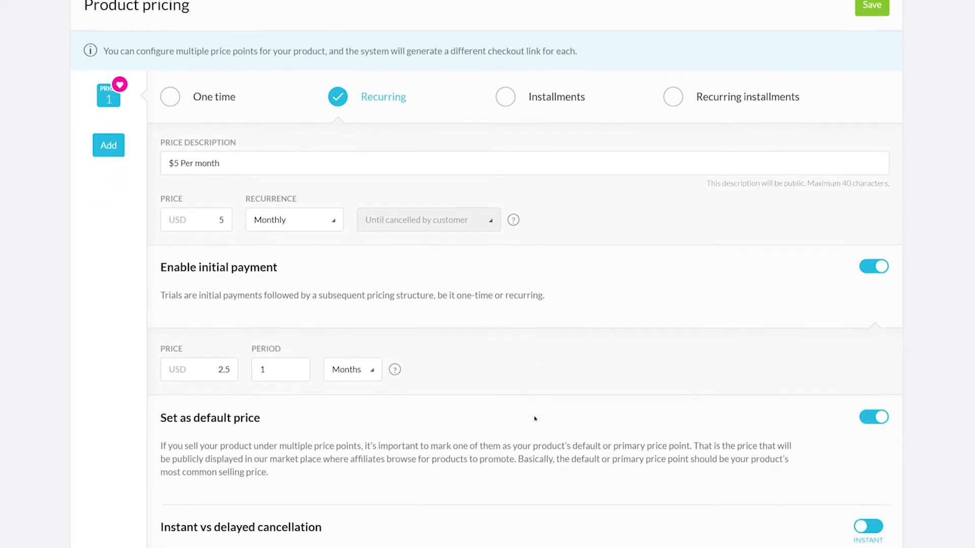
pyautogui.scroll(-3)
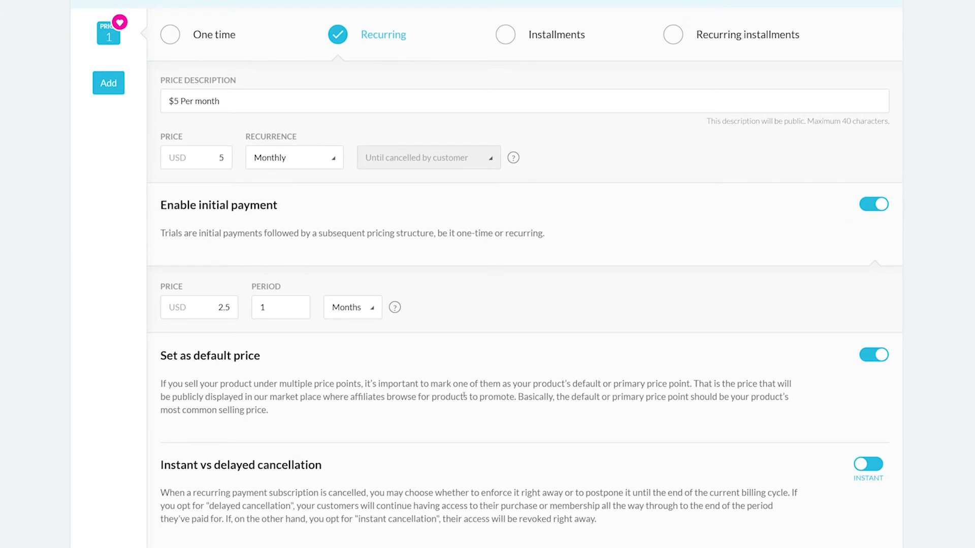
pyautogui.click(874, 354)
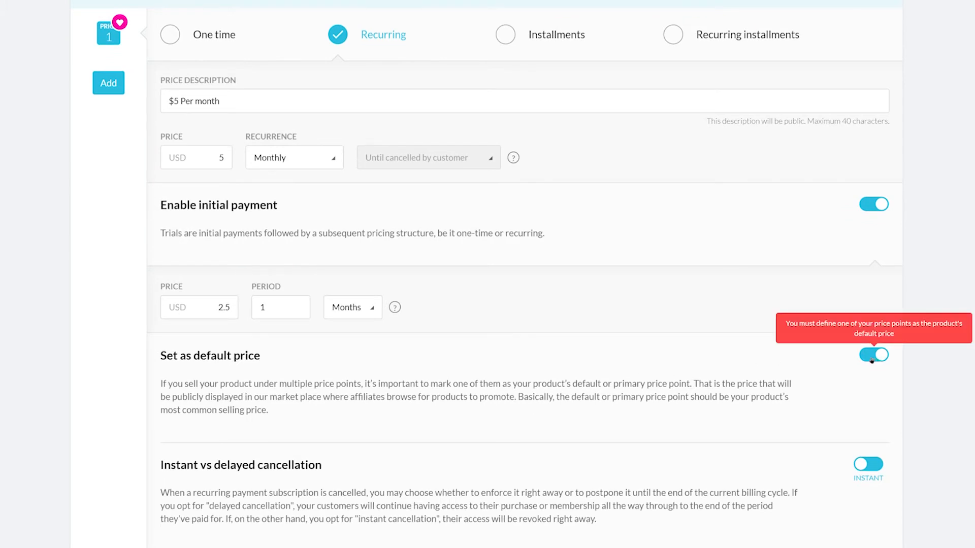
# Step: Keep the price as default and switch cancellations from instant to delayed
pyautogui.click(874, 355)
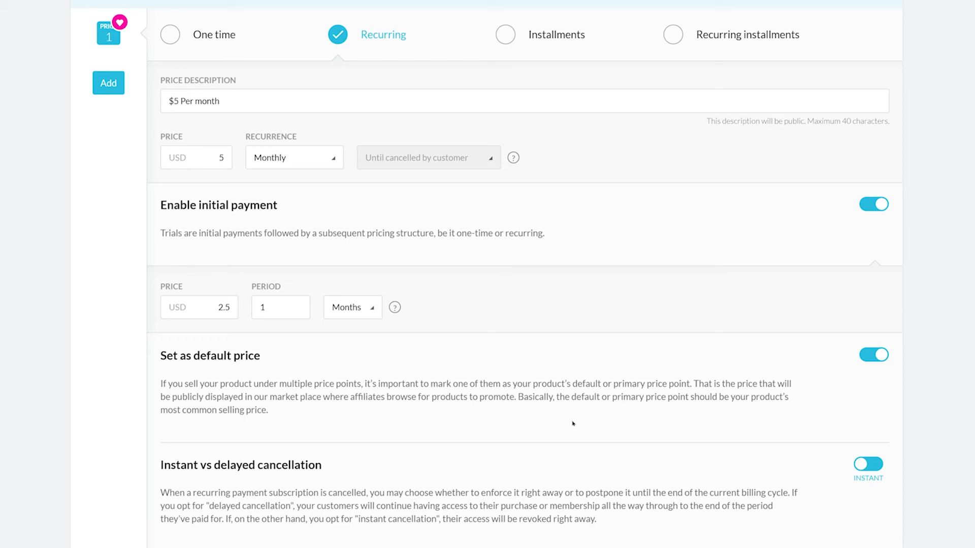
pyautogui.moveTo(155, 470)
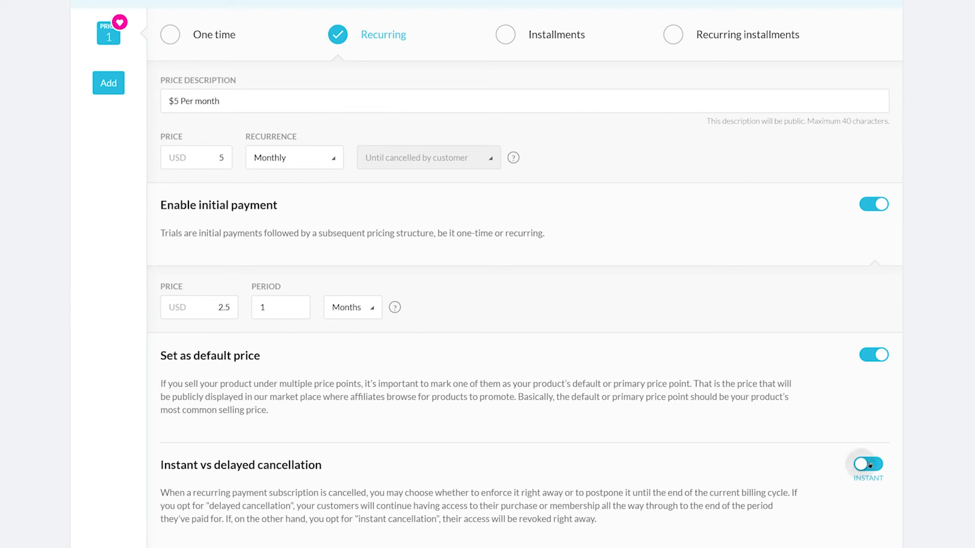
pyautogui.click(874, 464)
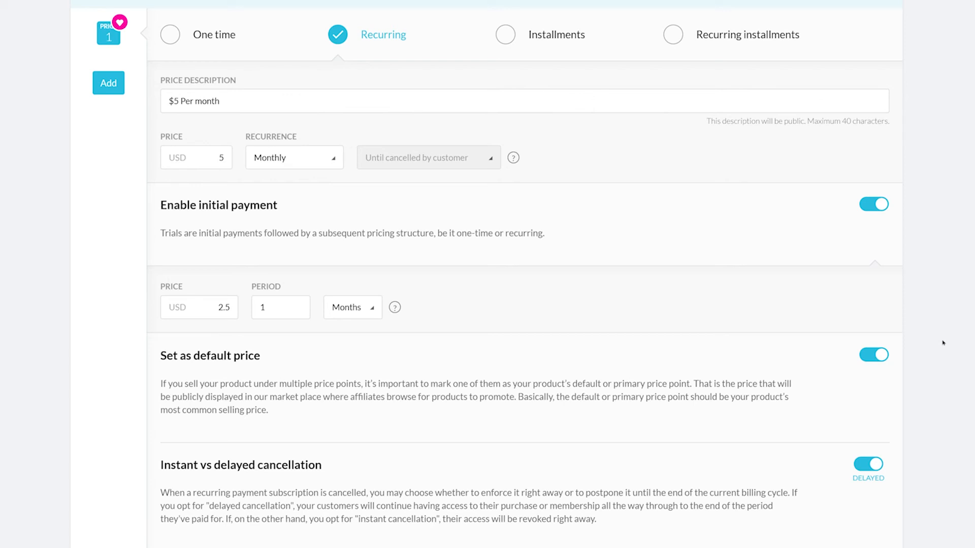
pyautogui.moveTo(932, 3)
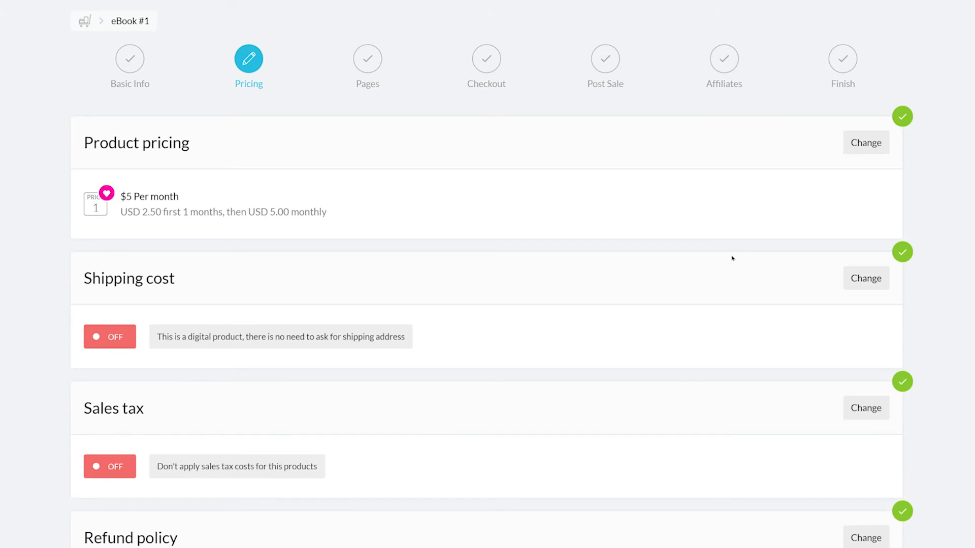
# Step: Keep sales tax off and set the refund policy to a 14-day period
pyautogui.scroll(-3)
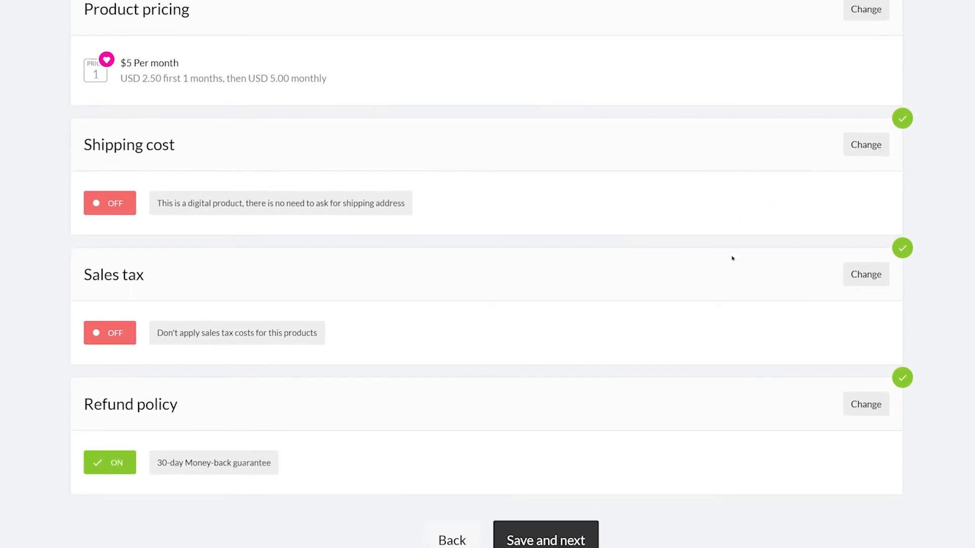
pyautogui.click(865, 274)
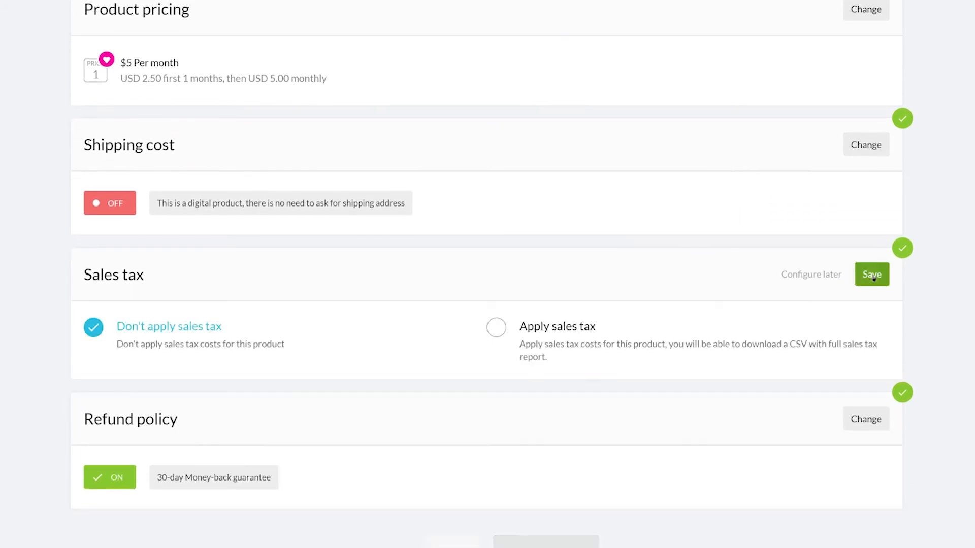
pyautogui.click(870, 275)
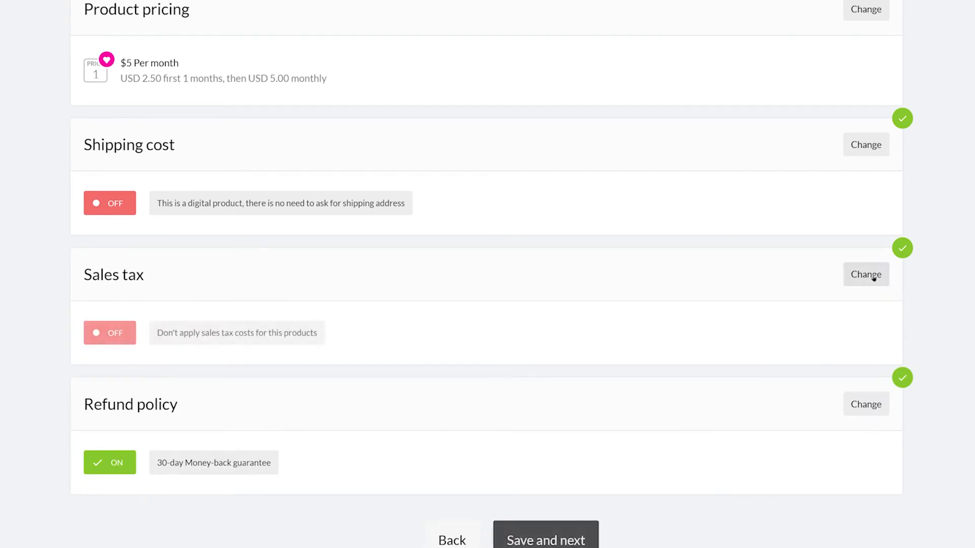
pyautogui.click(865, 405)
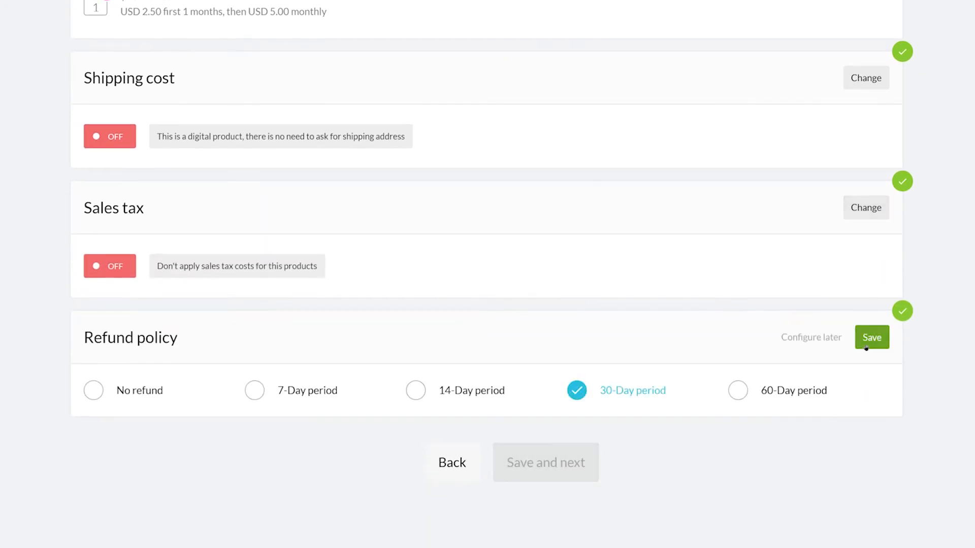
pyautogui.moveTo(871, 337)
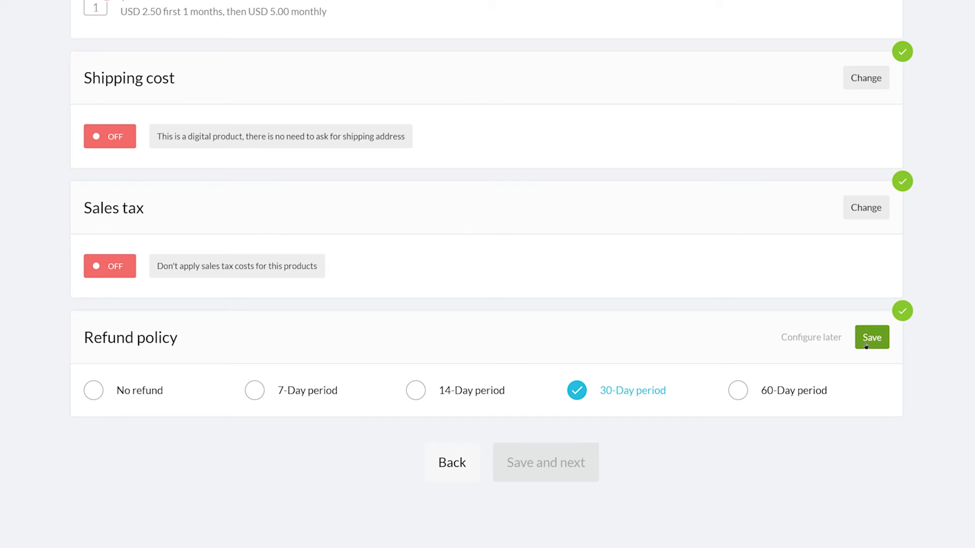
pyautogui.click(415, 390)
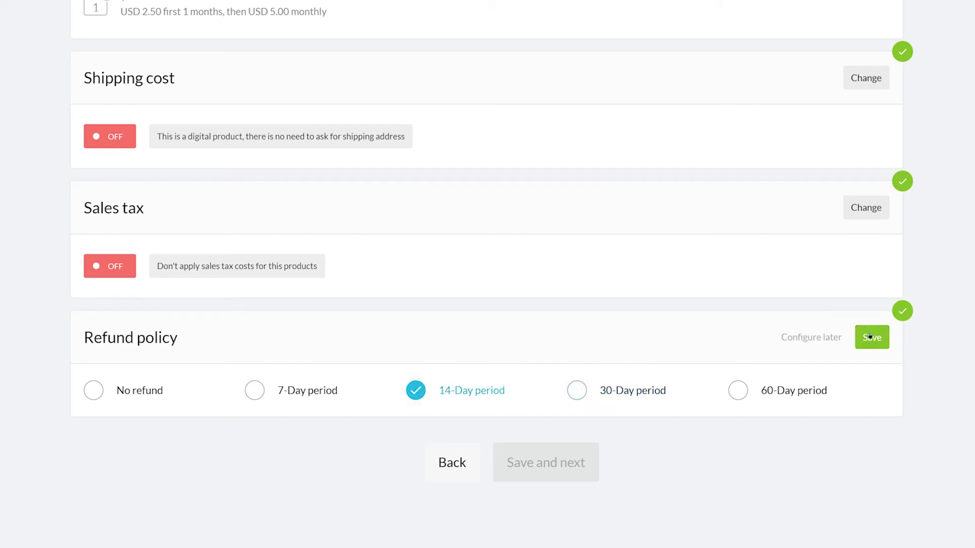
pyautogui.click(871, 337)
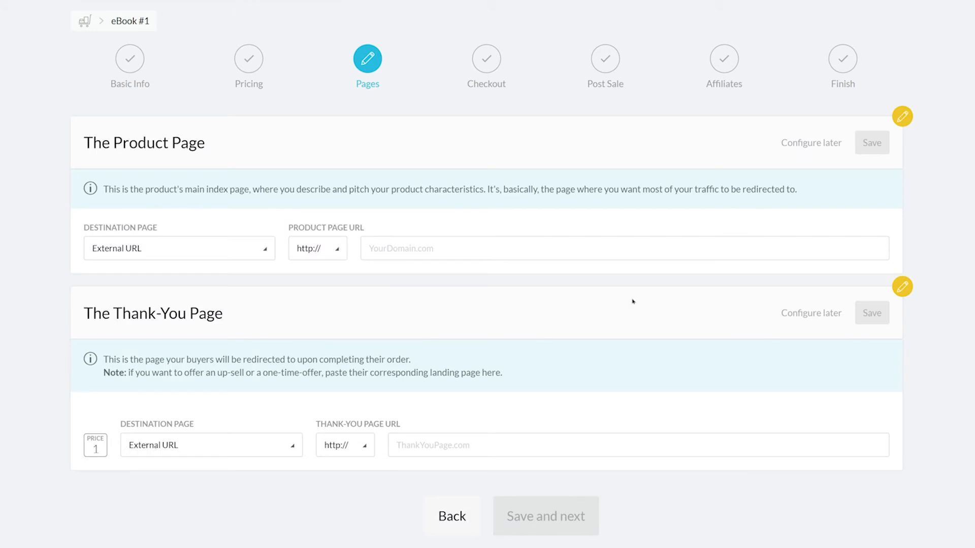
# Step: Point the product page and thank-you page URLs to example.com and save both
pyautogui.click(622, 248)
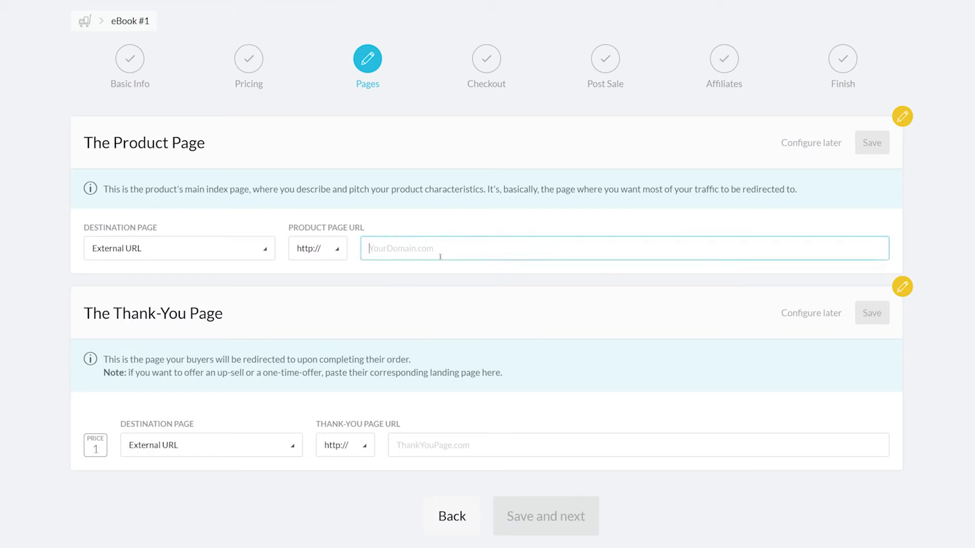
pyautogui.write('example.com')
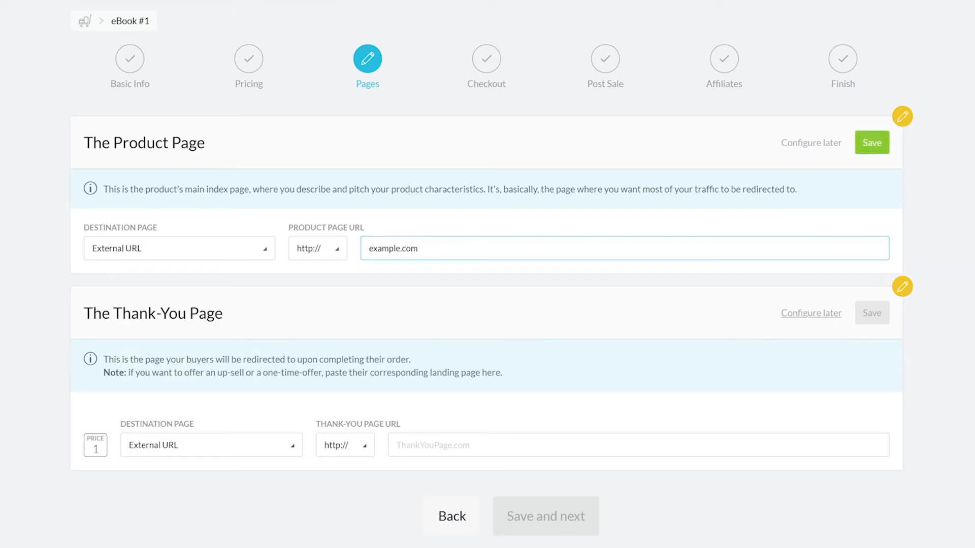
pyautogui.write('example.com')
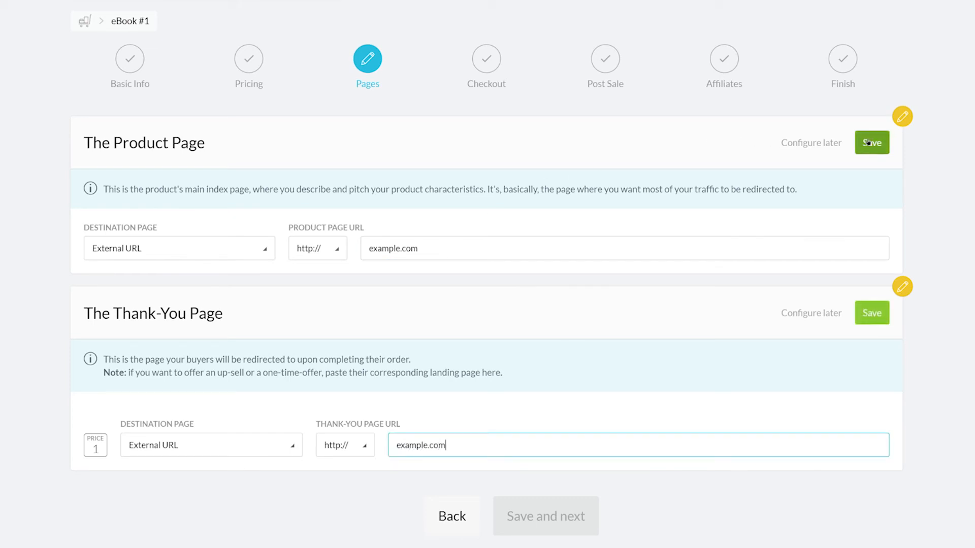
pyautogui.click(872, 142)
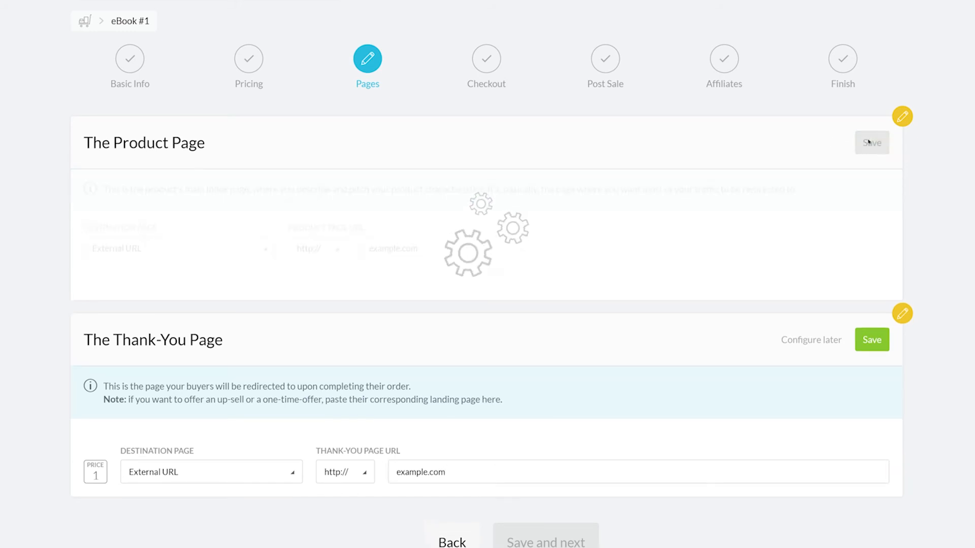
pyautogui.click(871, 142)
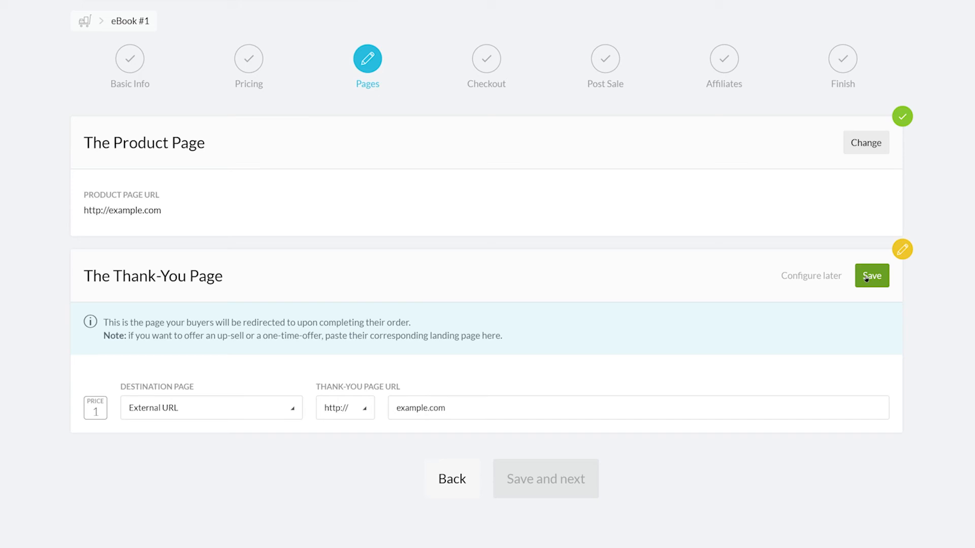
pyautogui.click(872, 275)
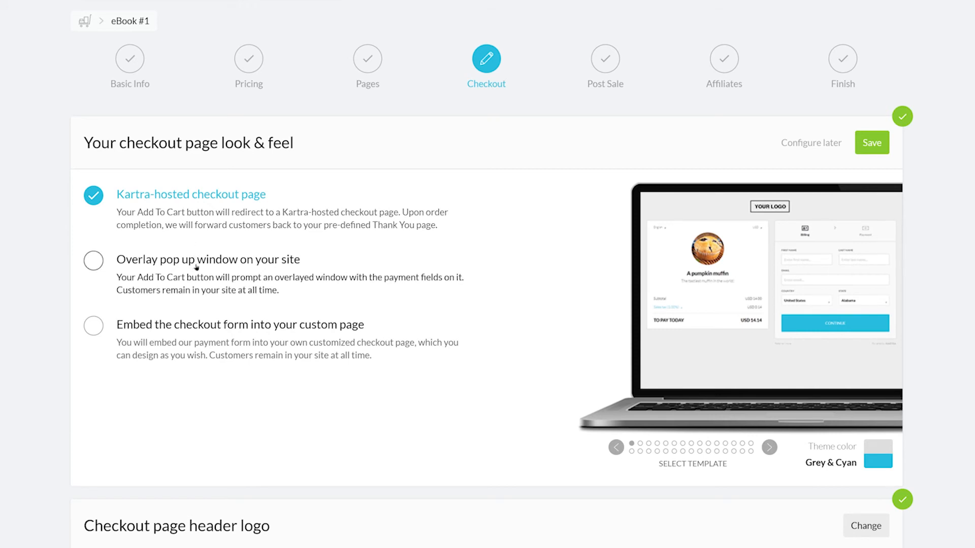
pyautogui.moveTo(206, 330)
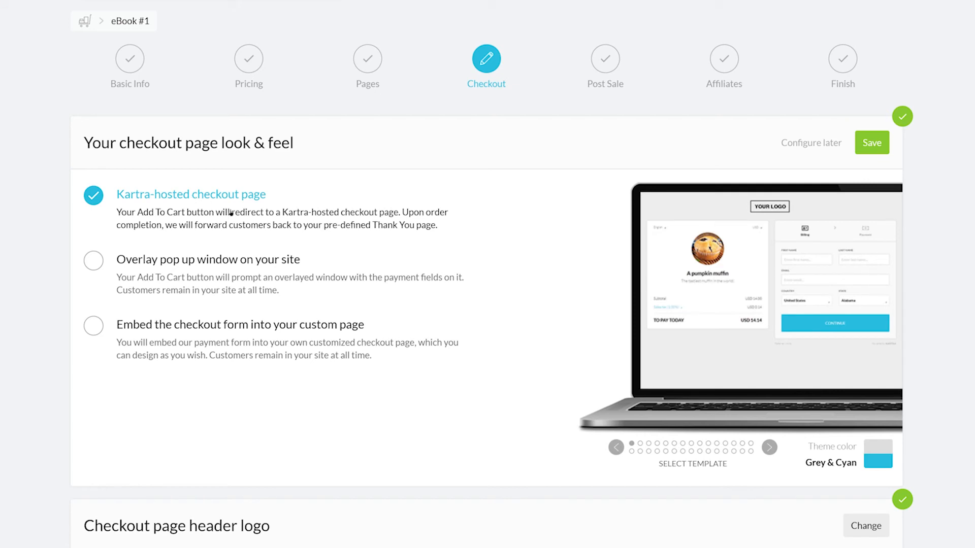
# Step: Keep the Kartra-hosted checkout page and show the Fiber Networks logo in its header
pyautogui.click(768, 447)
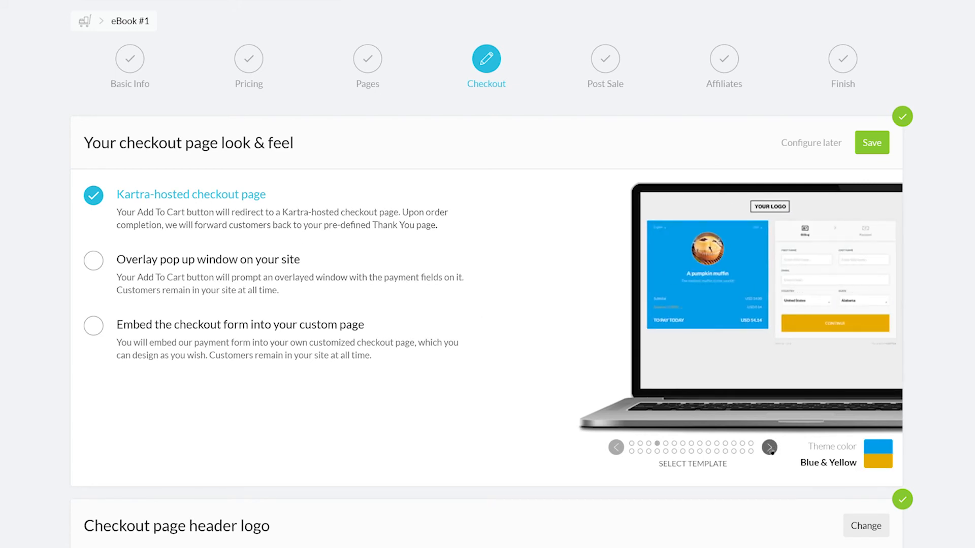
pyautogui.click(872, 142)
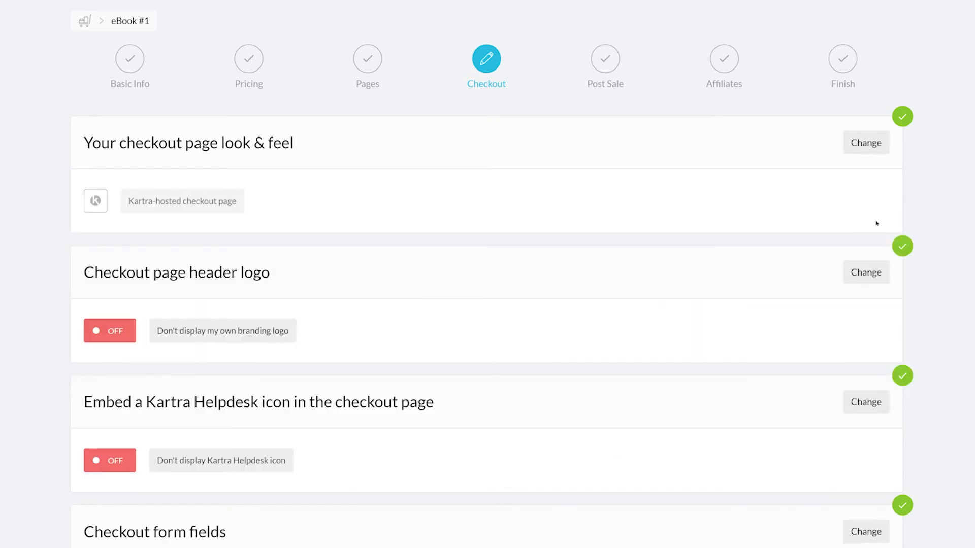
pyautogui.click(865, 272)
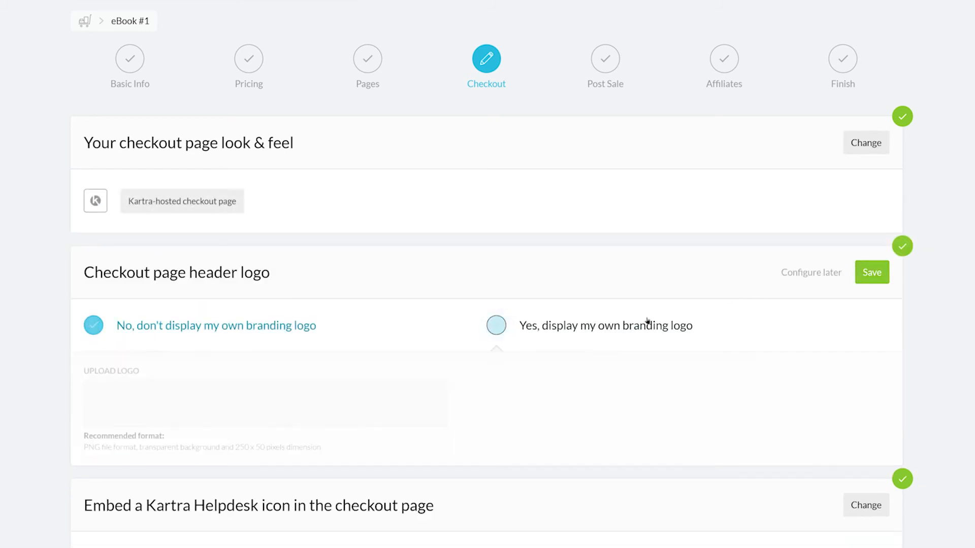
pyautogui.click(497, 325)
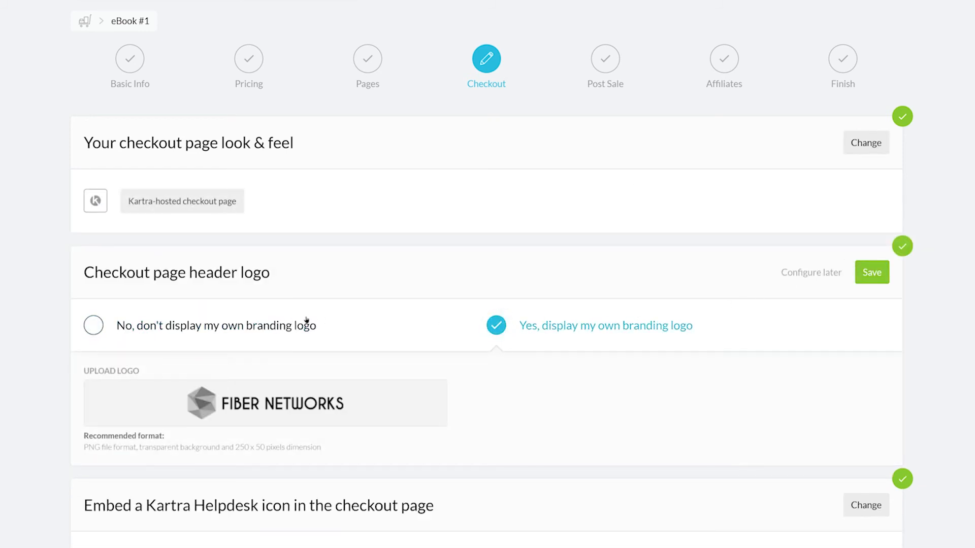
pyautogui.click(872, 272)
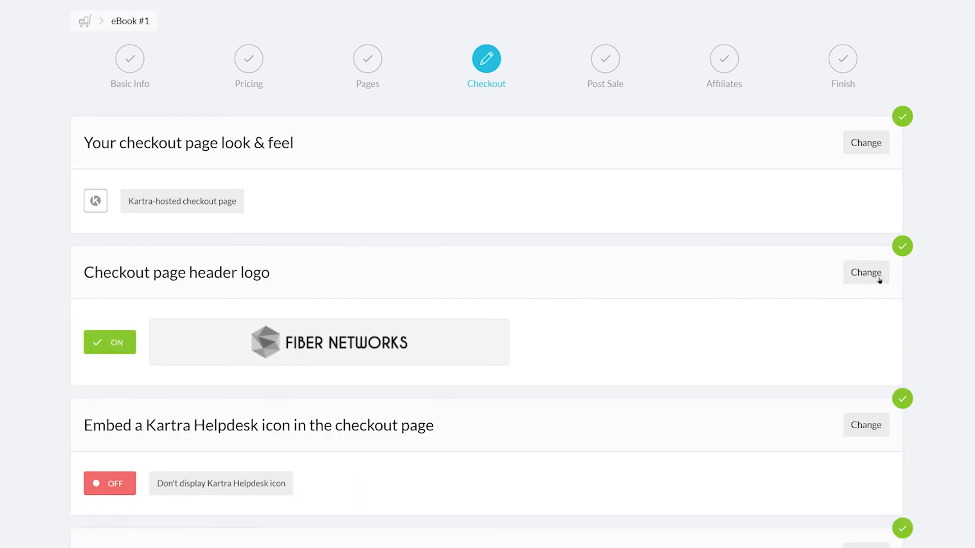
pyautogui.click(865, 425)
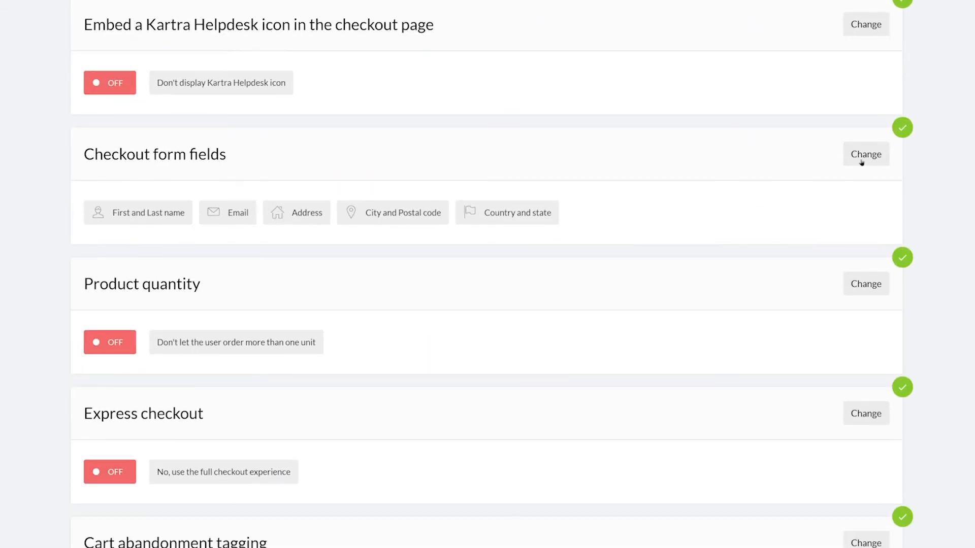
# Step: Keep the default checkout form fields and switch express checkout on
pyautogui.click(865, 154)
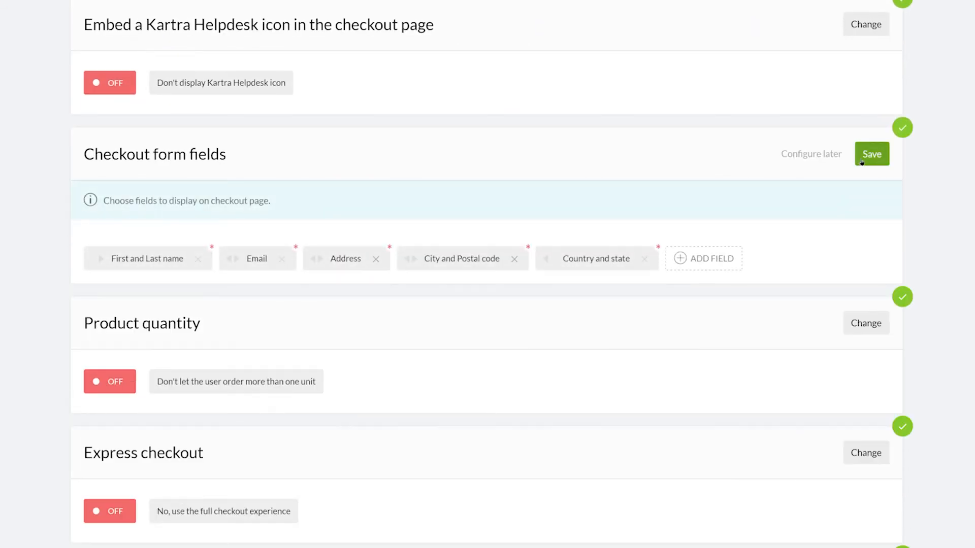
pyautogui.click(871, 153)
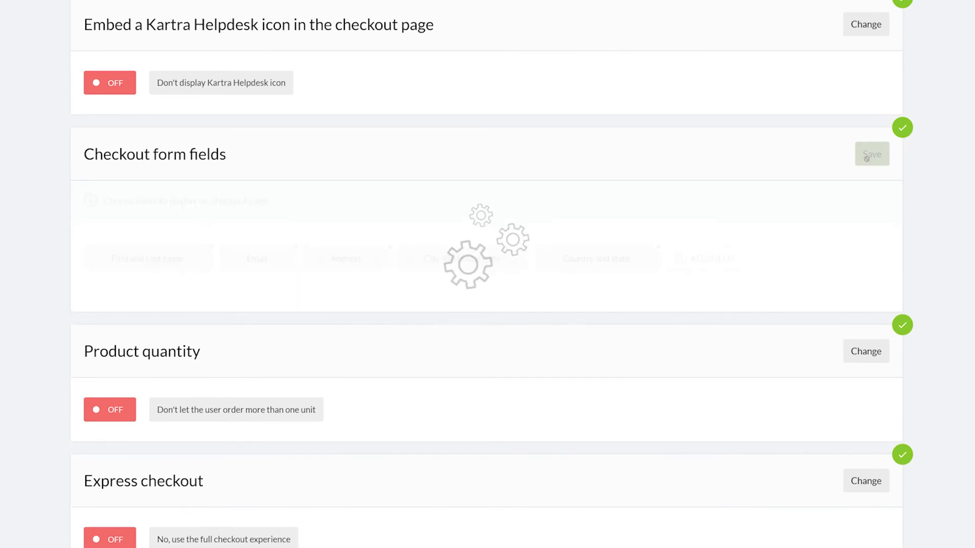
pyautogui.click(865, 351)
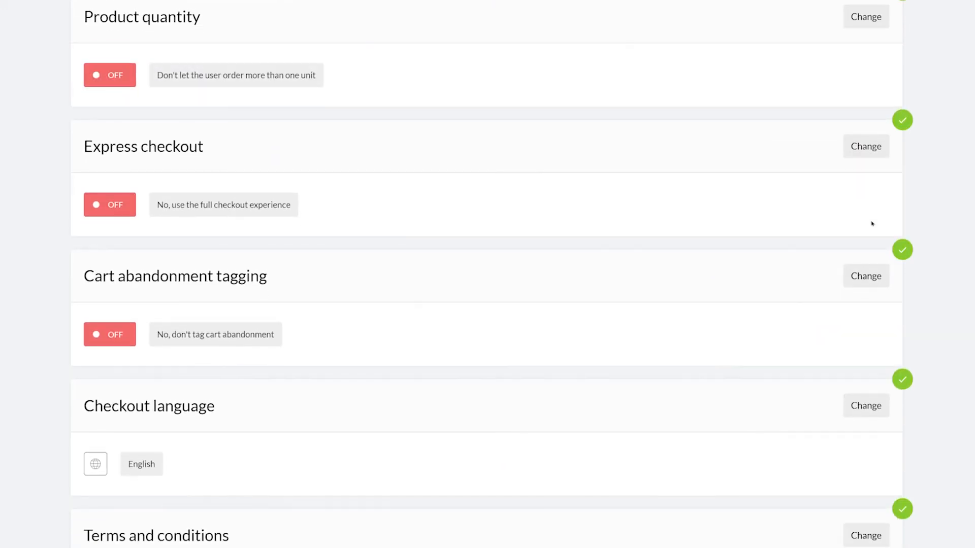
pyautogui.click(865, 146)
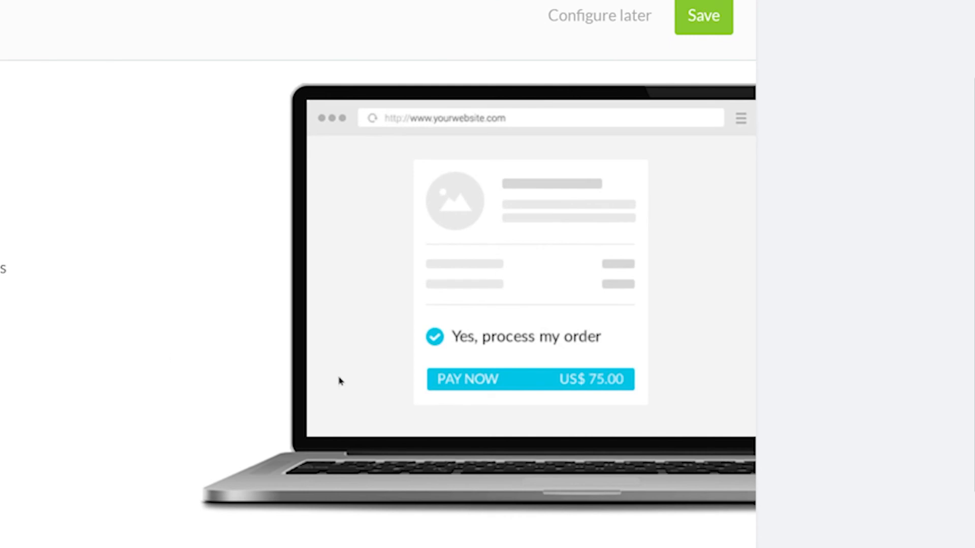
pyautogui.moveTo(627, 386)
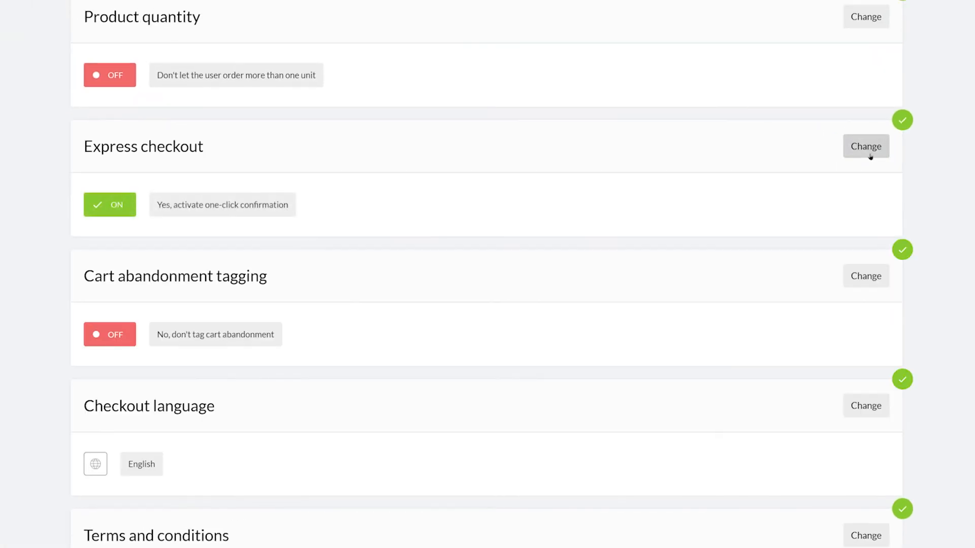
# Step: Leave cart abandonment tagging set to 'No, don't tag' and save it
pyautogui.click(865, 275)
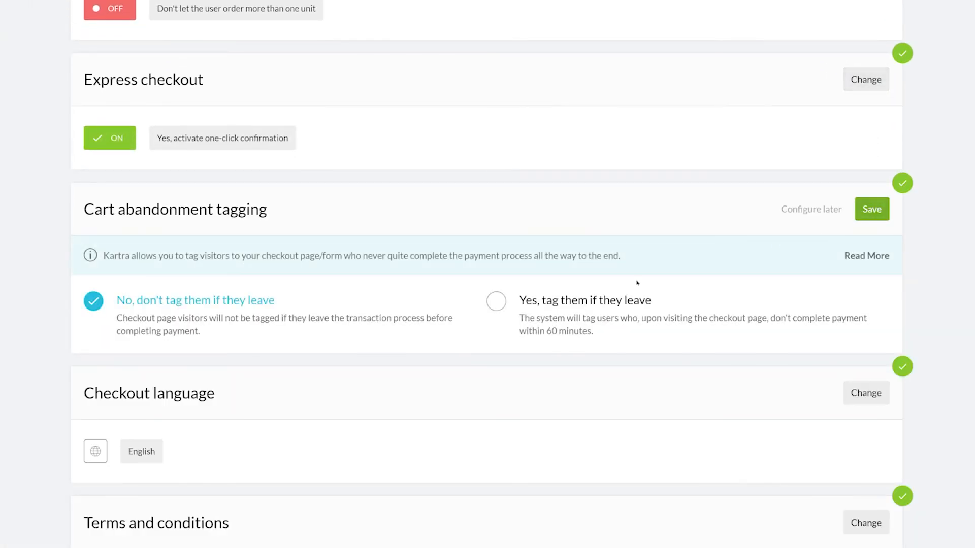
pyautogui.click(497, 302)
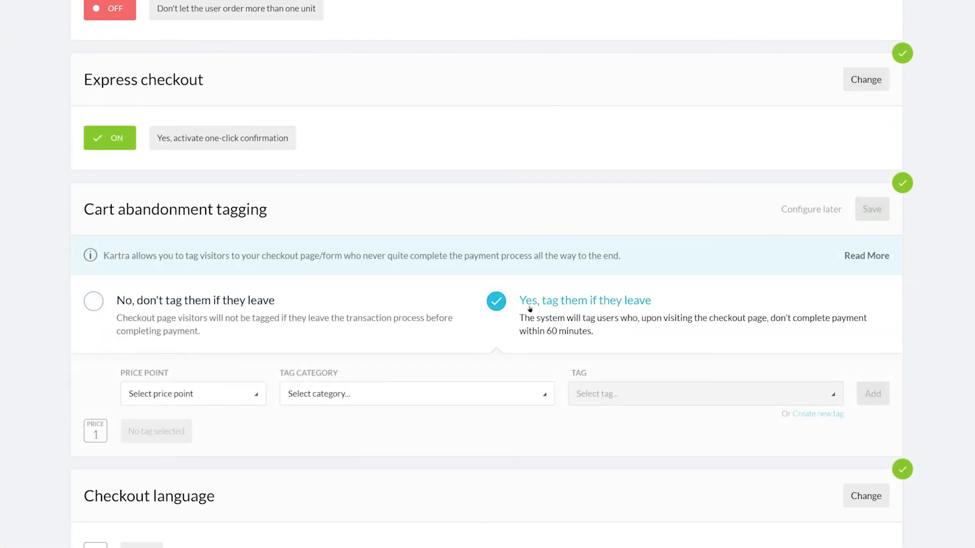
pyautogui.click(871, 209)
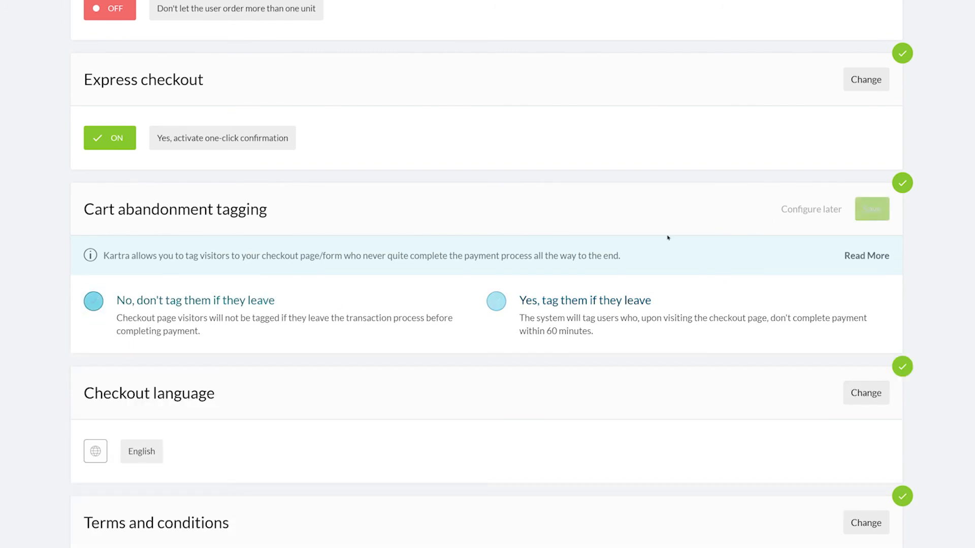
pyautogui.click(871, 210)
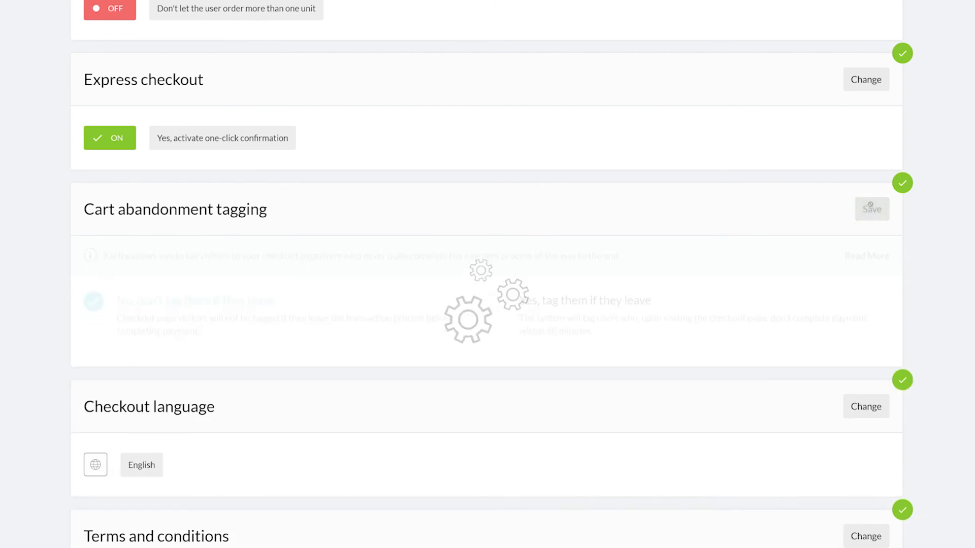
pyautogui.scroll(-3)
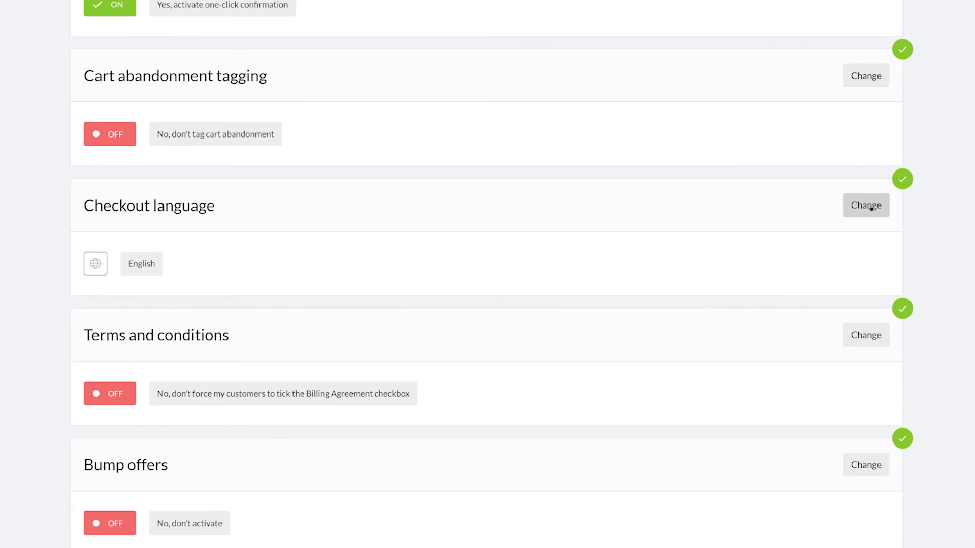
pyautogui.moveTo(326, 215)
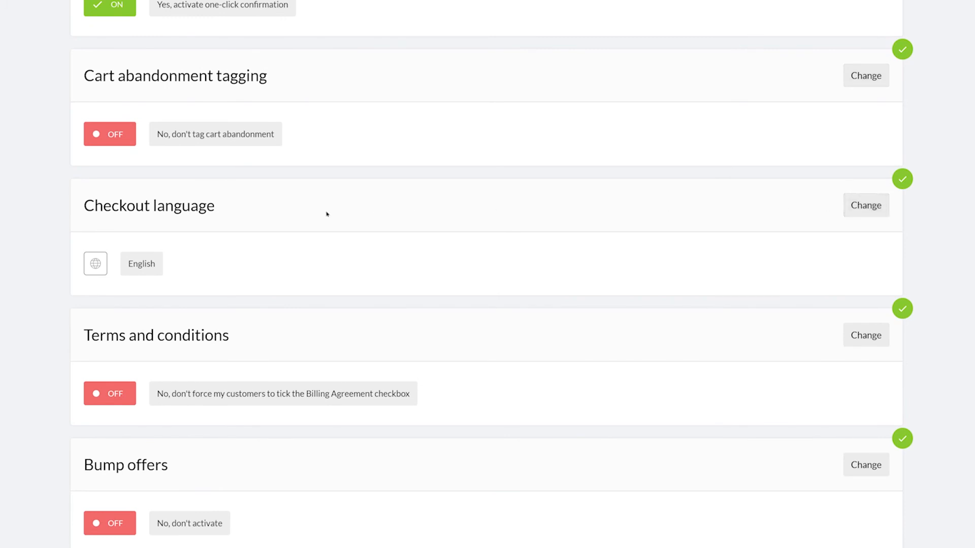
pyautogui.moveTo(154, 223)
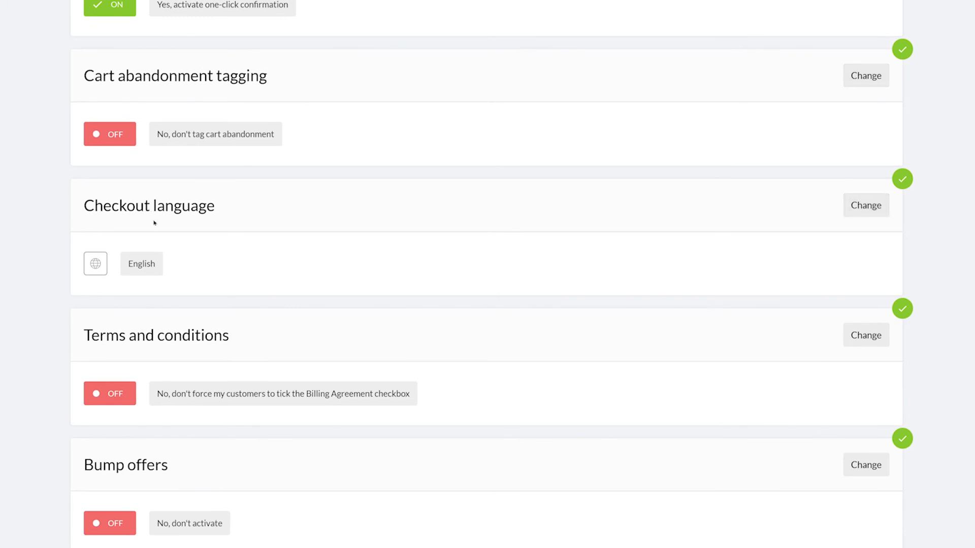
pyautogui.moveTo(150, 352)
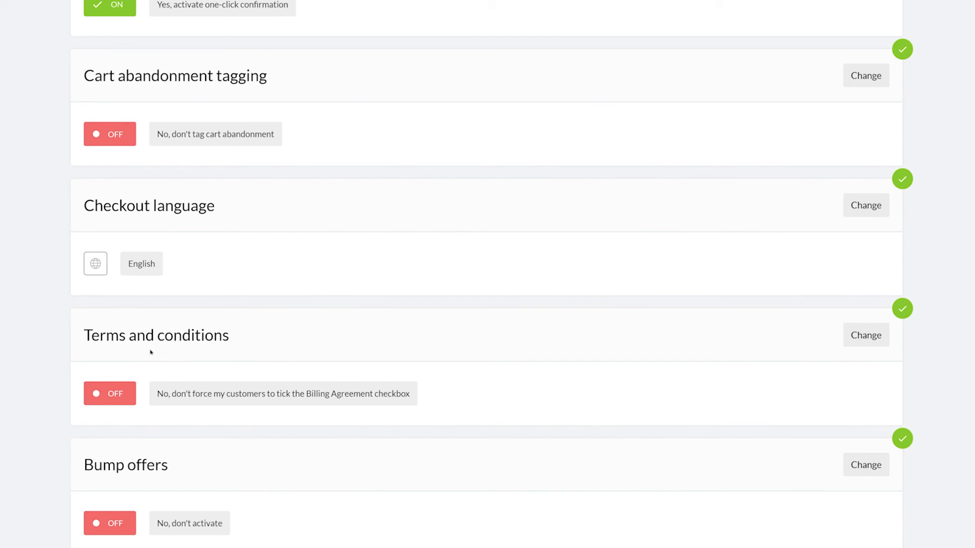
pyautogui.moveTo(135, 499)
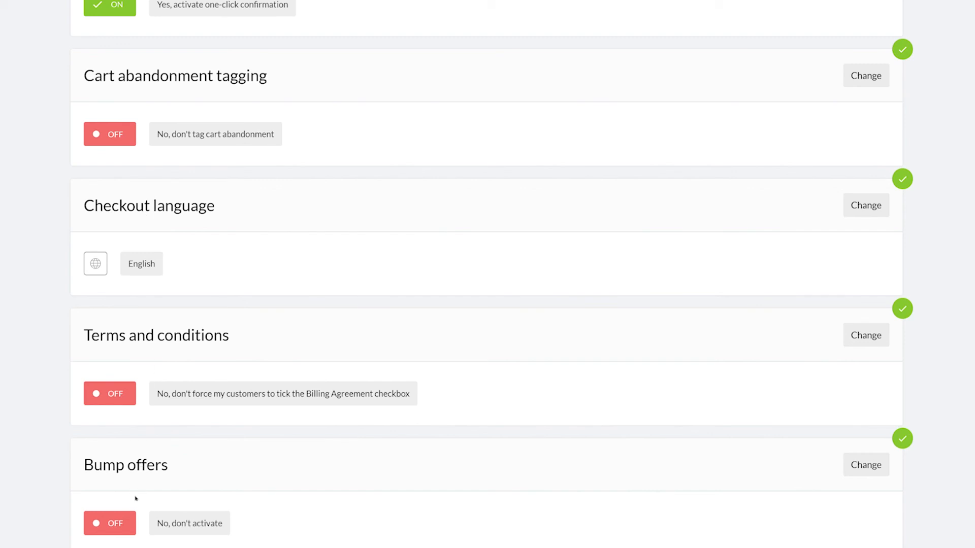
# Step: Keep English checkout language, no forced terms, no bump offers, and save to reach Post Sale
pyautogui.click(866, 464)
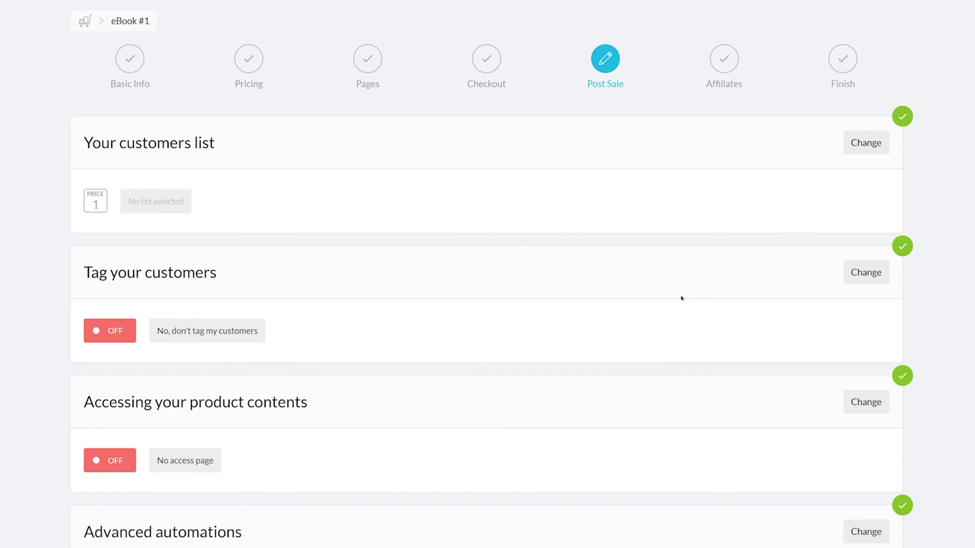
pyautogui.moveTo(677, 295)
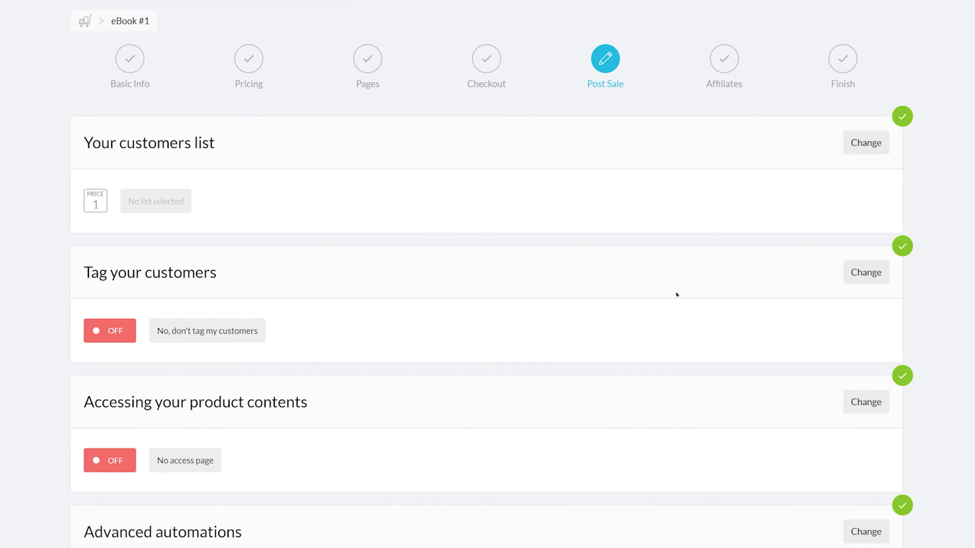
# Step: Deliver the product as the downloadable file 'Marketing eBook' and save, moving on to Affiliates
pyautogui.scroll(-3)
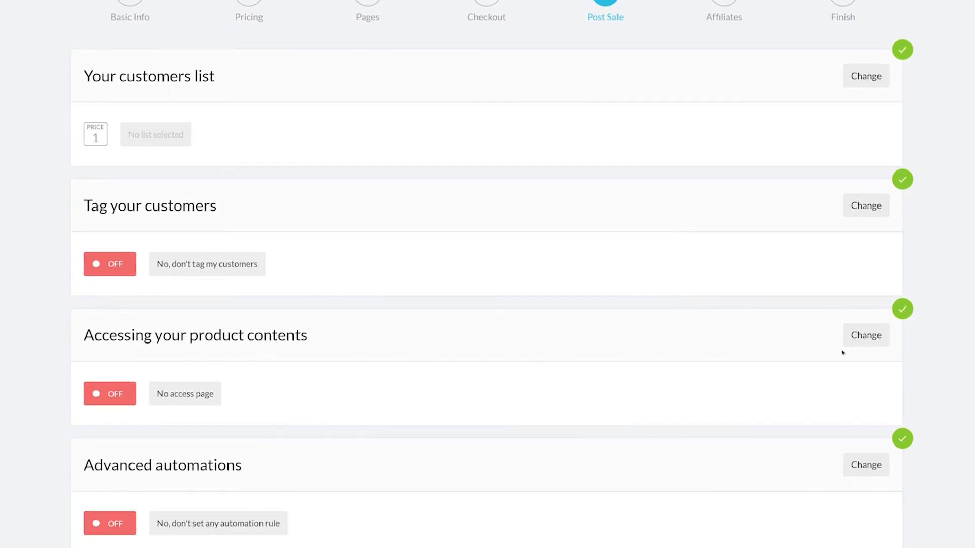
pyautogui.click(865, 335)
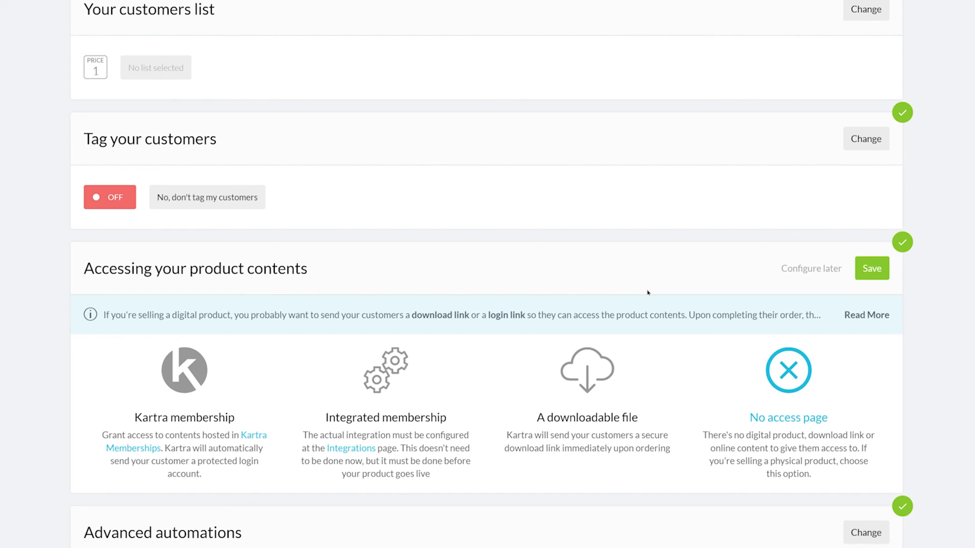
pyautogui.click(586, 369)
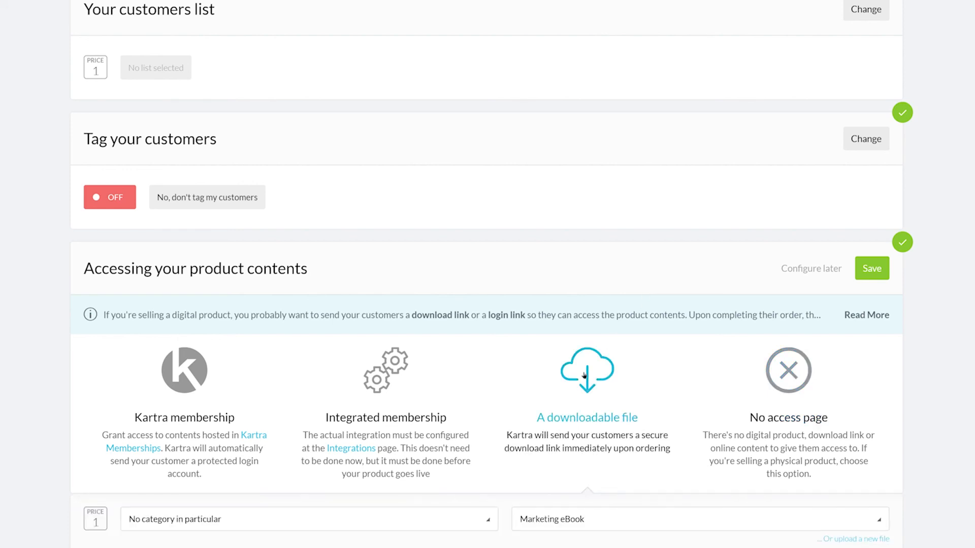
pyautogui.click(697, 519)
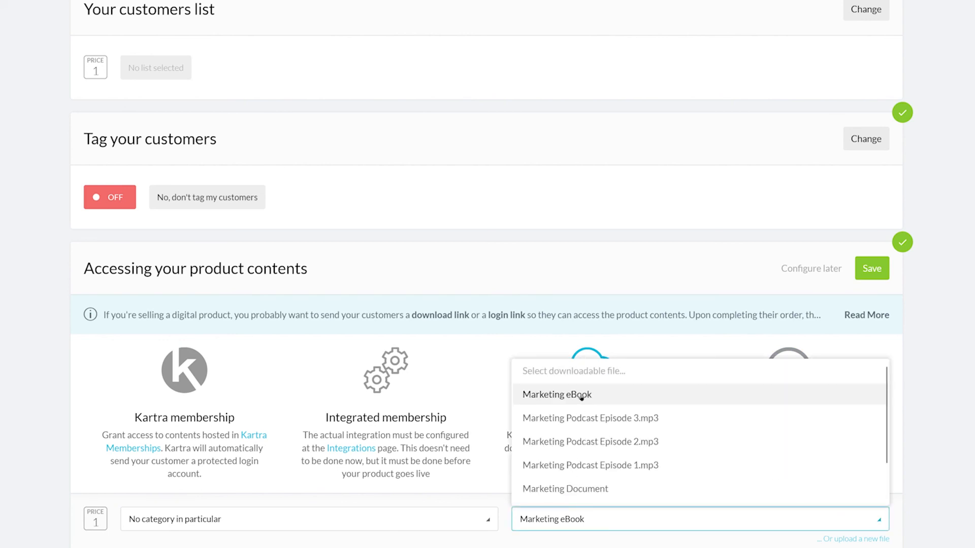
pyautogui.moveTo(596, 397)
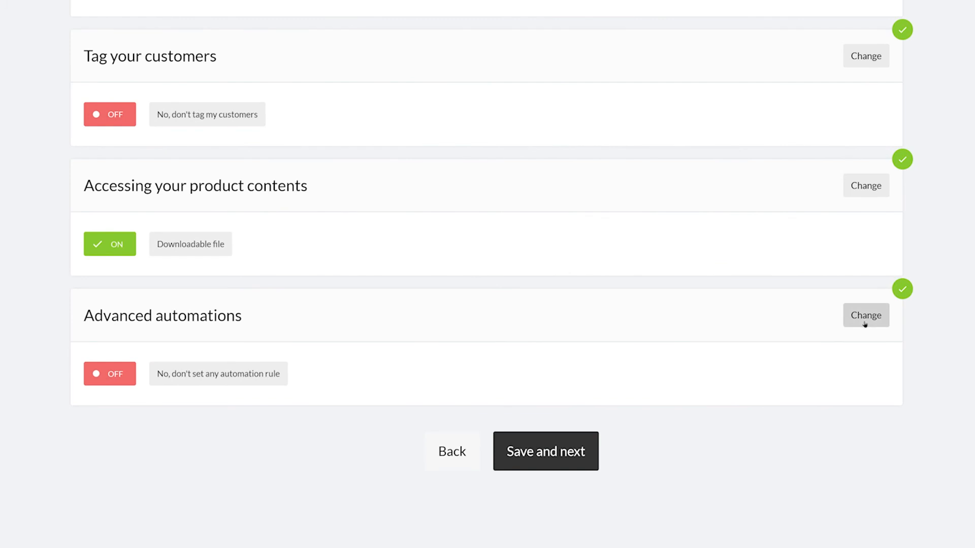
pyautogui.click(544, 451)
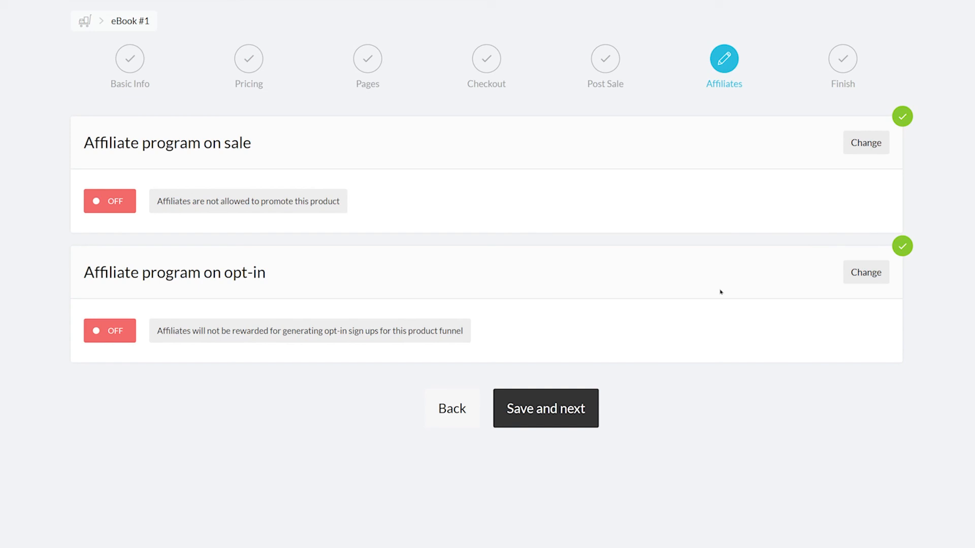
# Step: Leave both affiliate programs OFF and save, reaching the Congratulations Finish screen
pyautogui.click(544, 408)
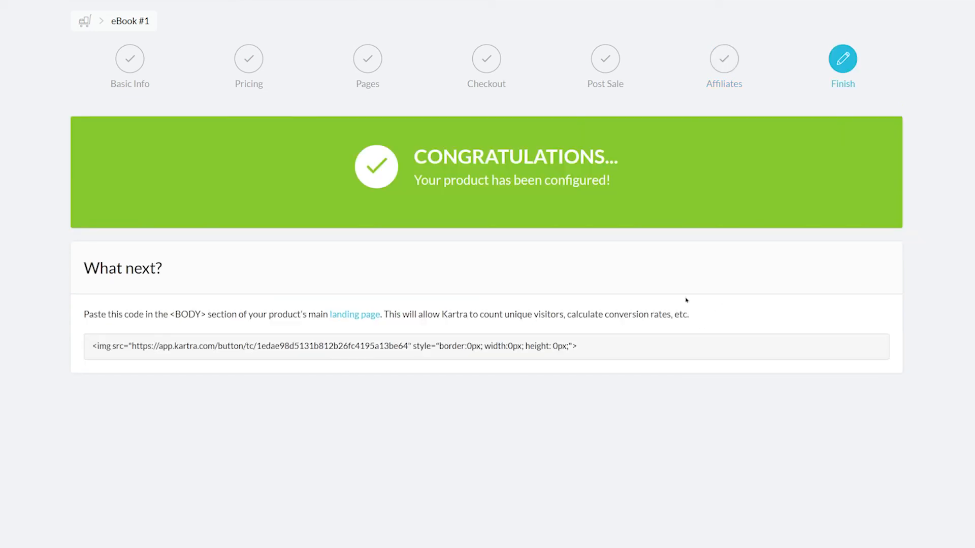